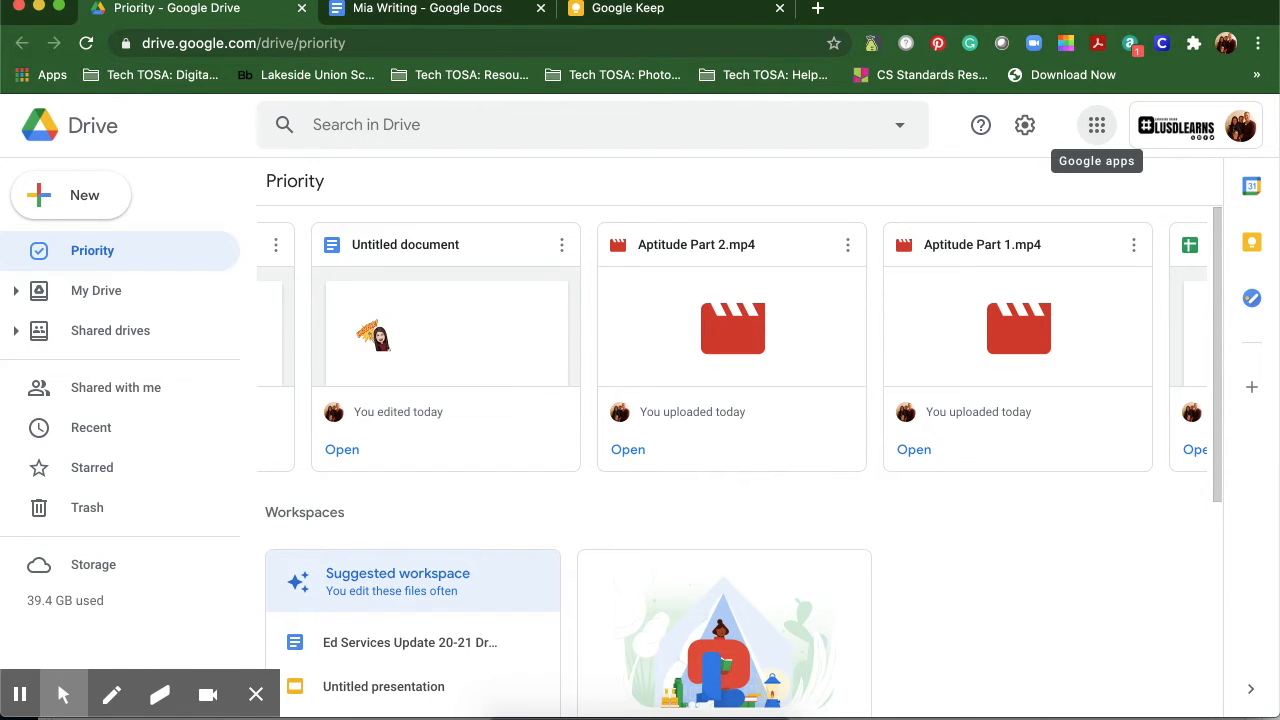
mouse_move(1058, 177)
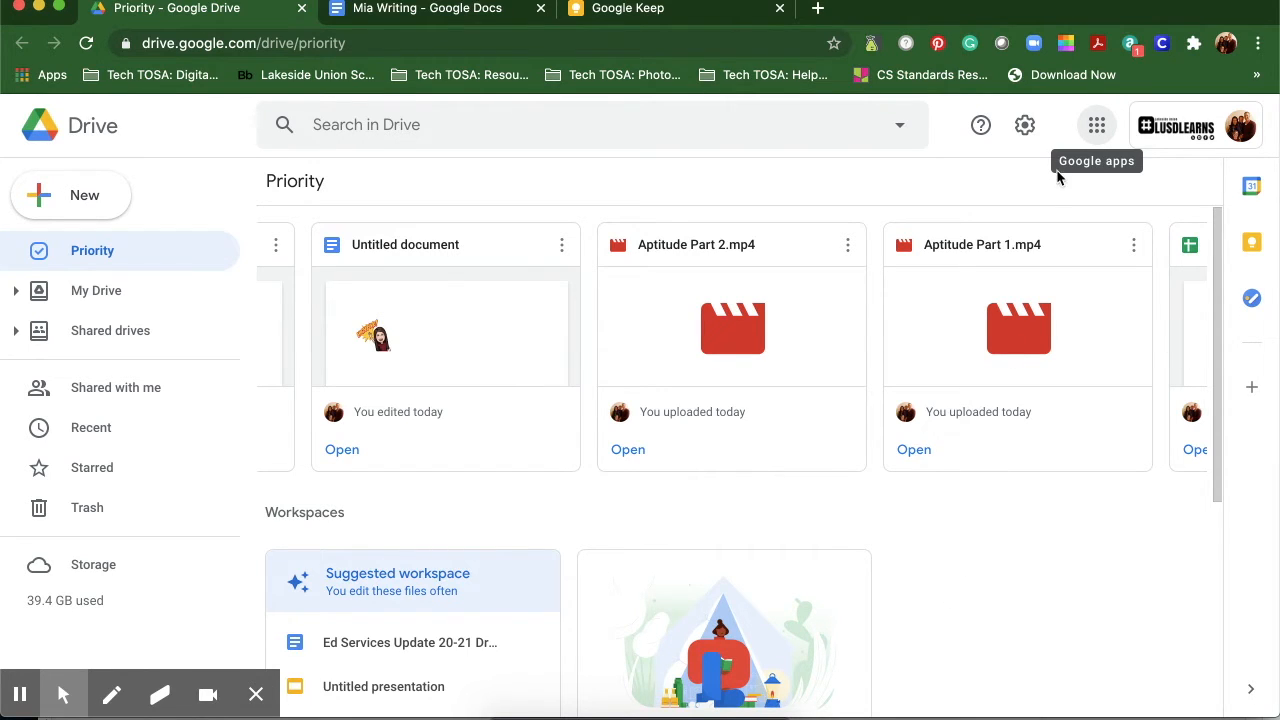
mouse_move(1096, 130)
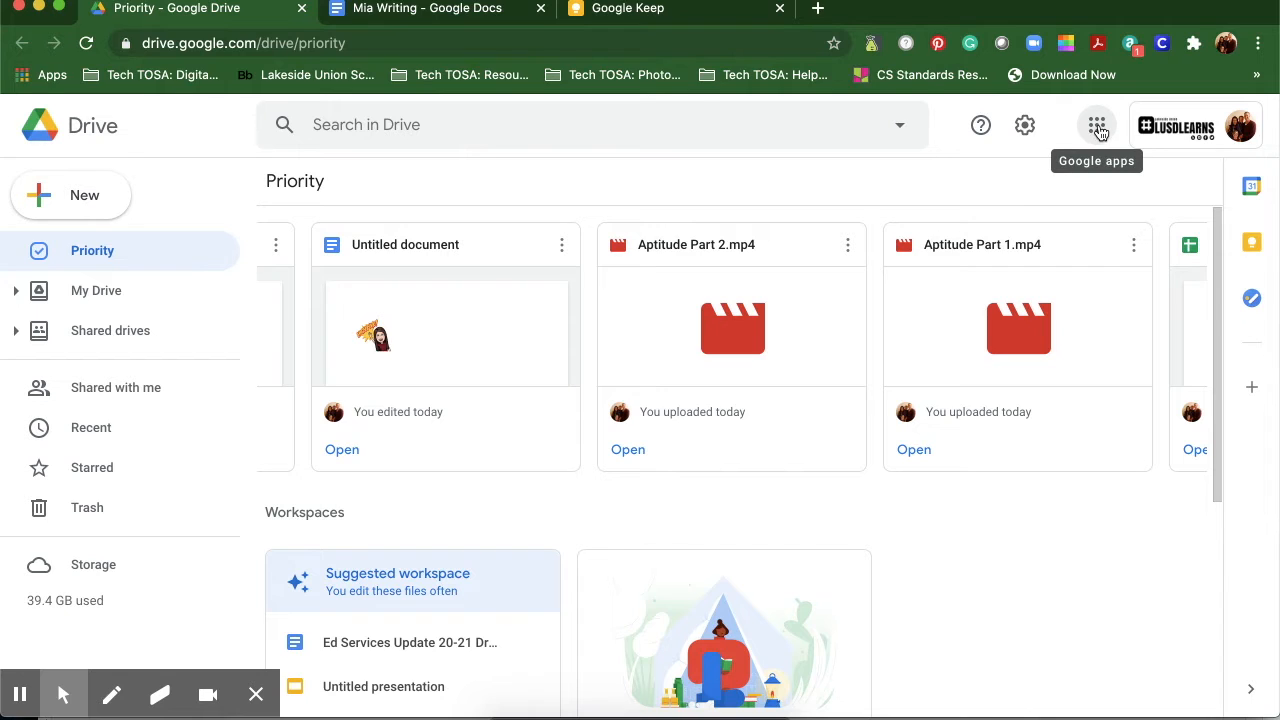
Open Google Keep in a new tab from Drive's Google apps grid.
click(1096, 124)
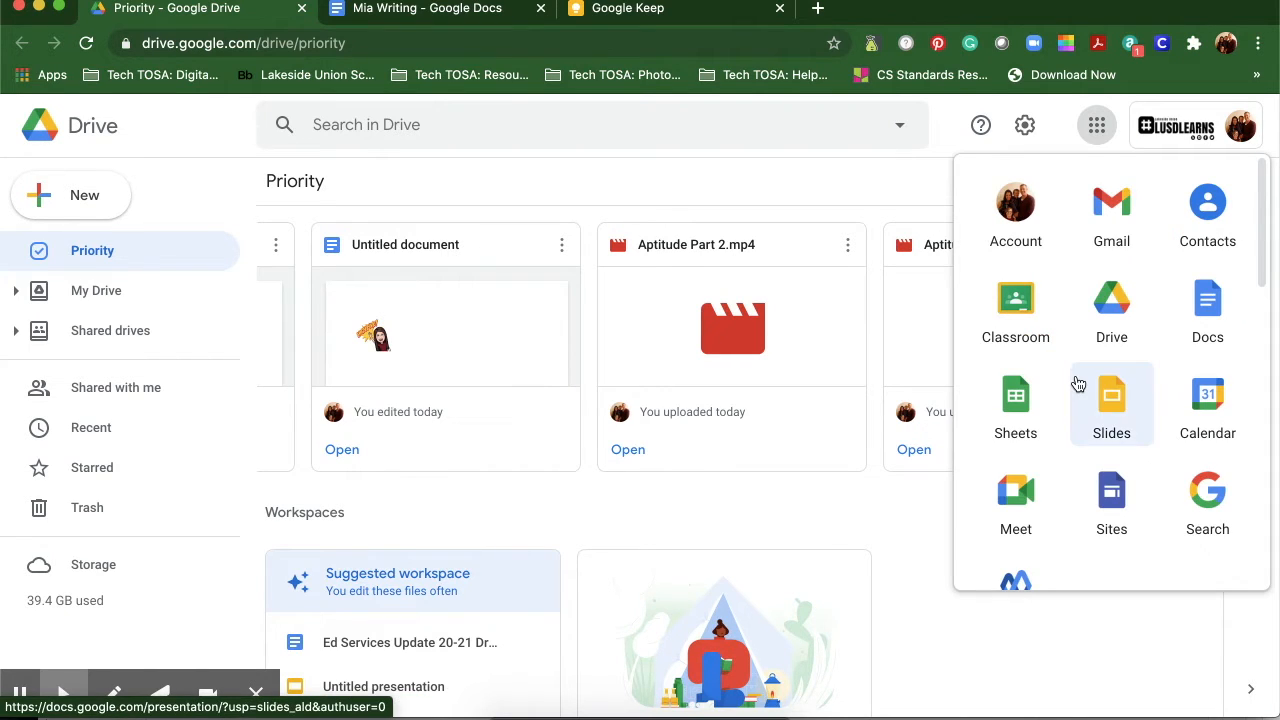
scroll(down, 3)
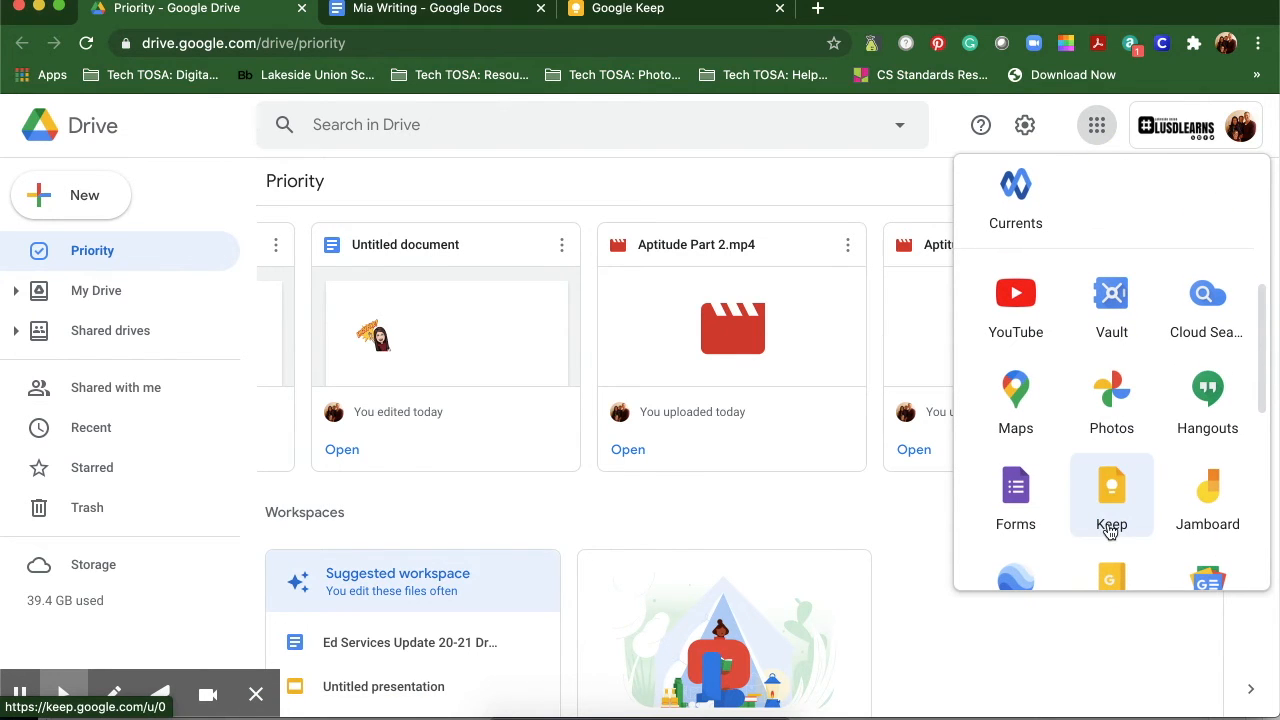
mouse_move(1113, 500)
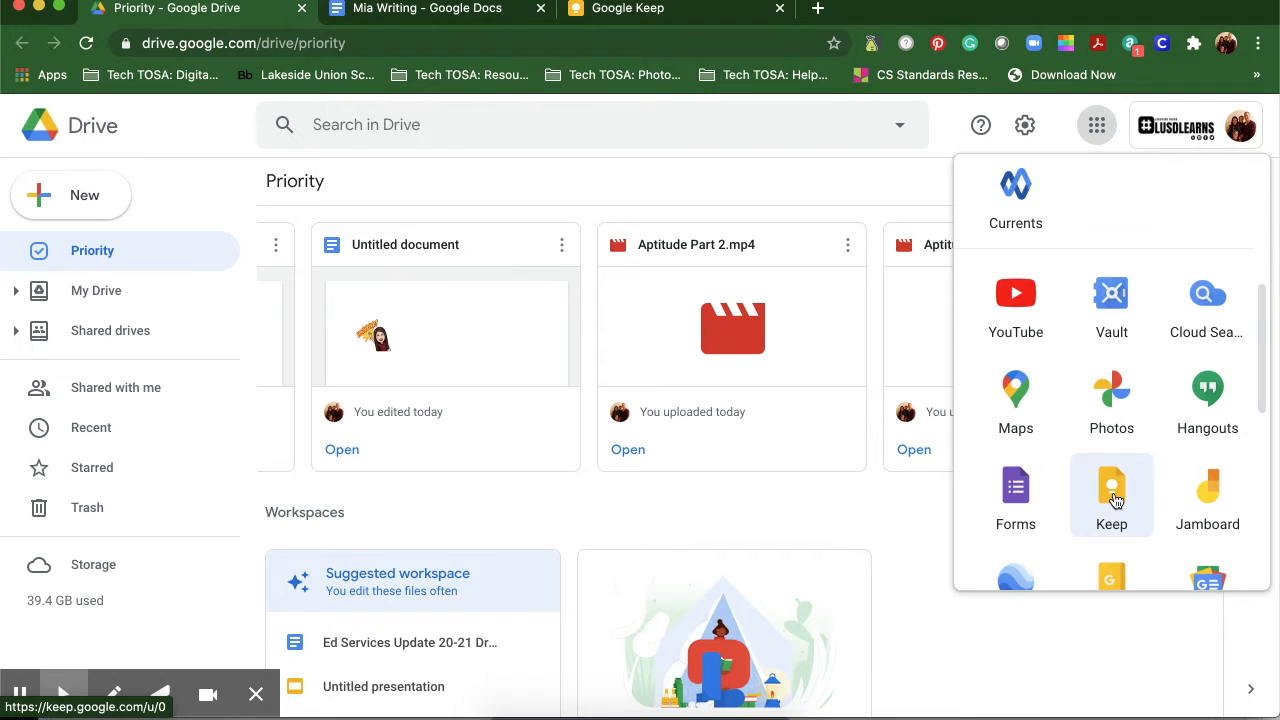
click(1111, 485)
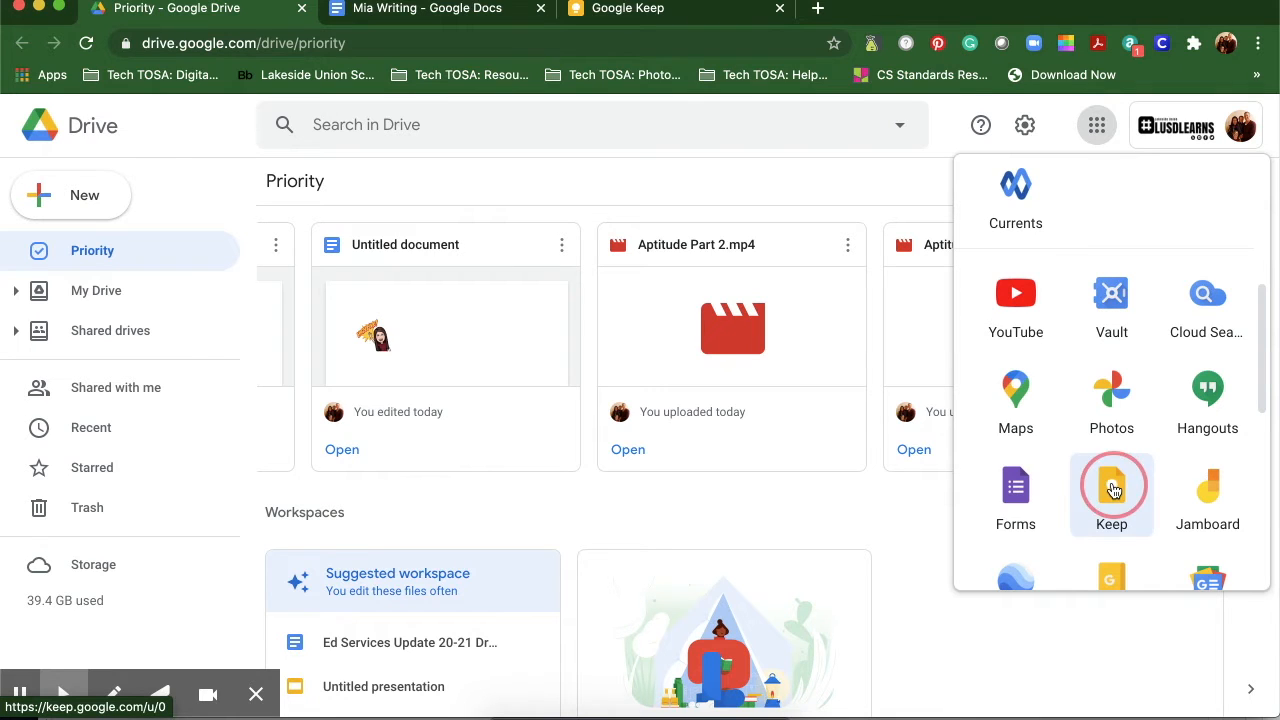
click(1111, 490)
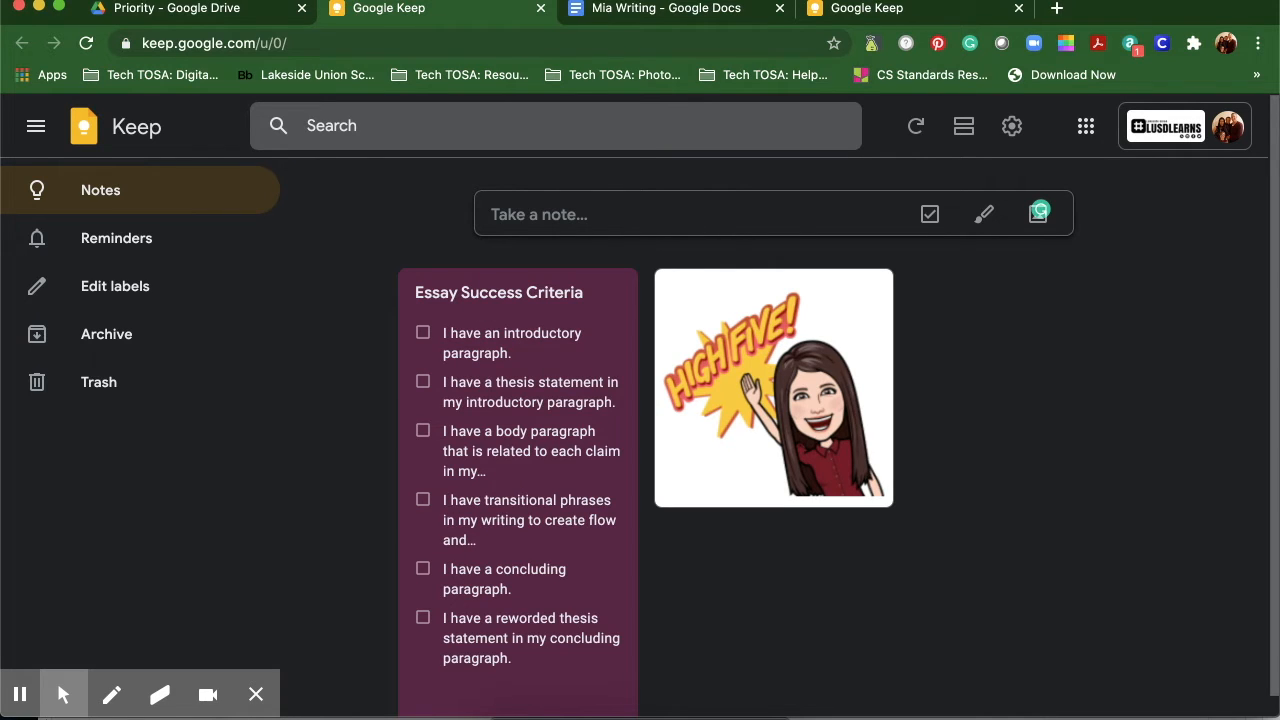
mouse_move(929, 213)
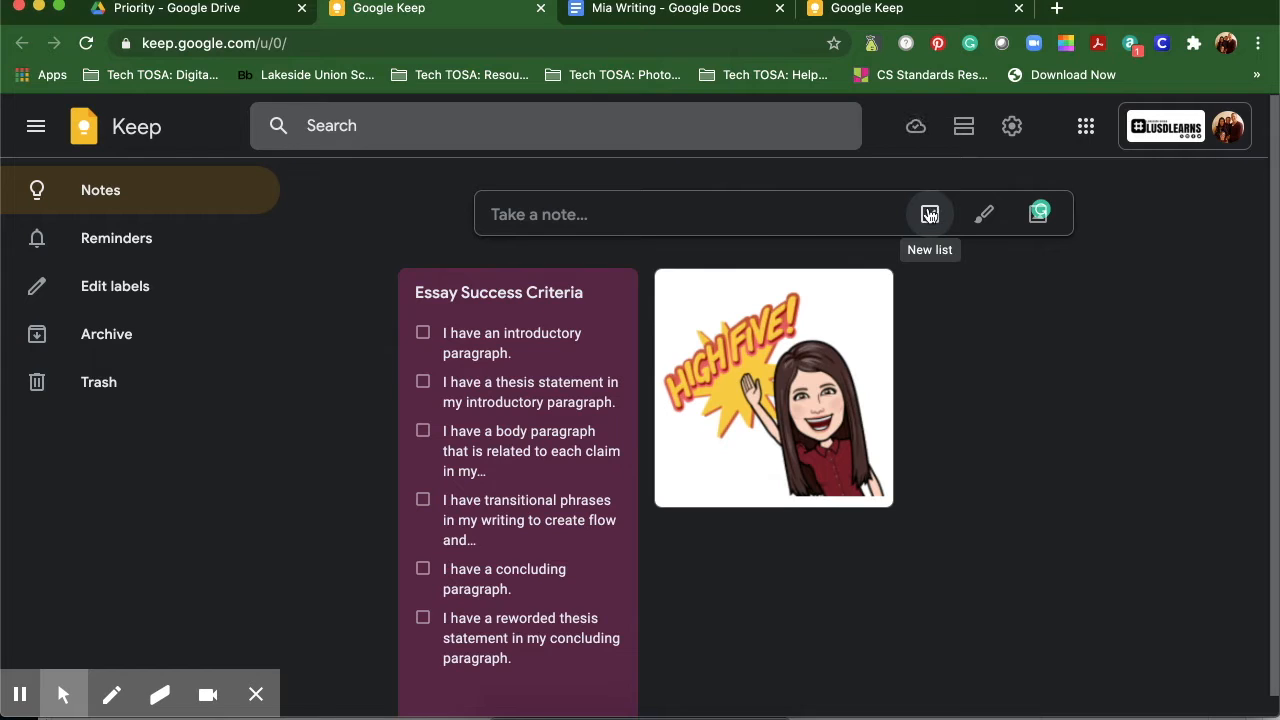
Create a checklist: 'I have an introductory paragraph.' and 'I have a thesis statement in my introduction.'.
click(929, 214)
text(I have an)
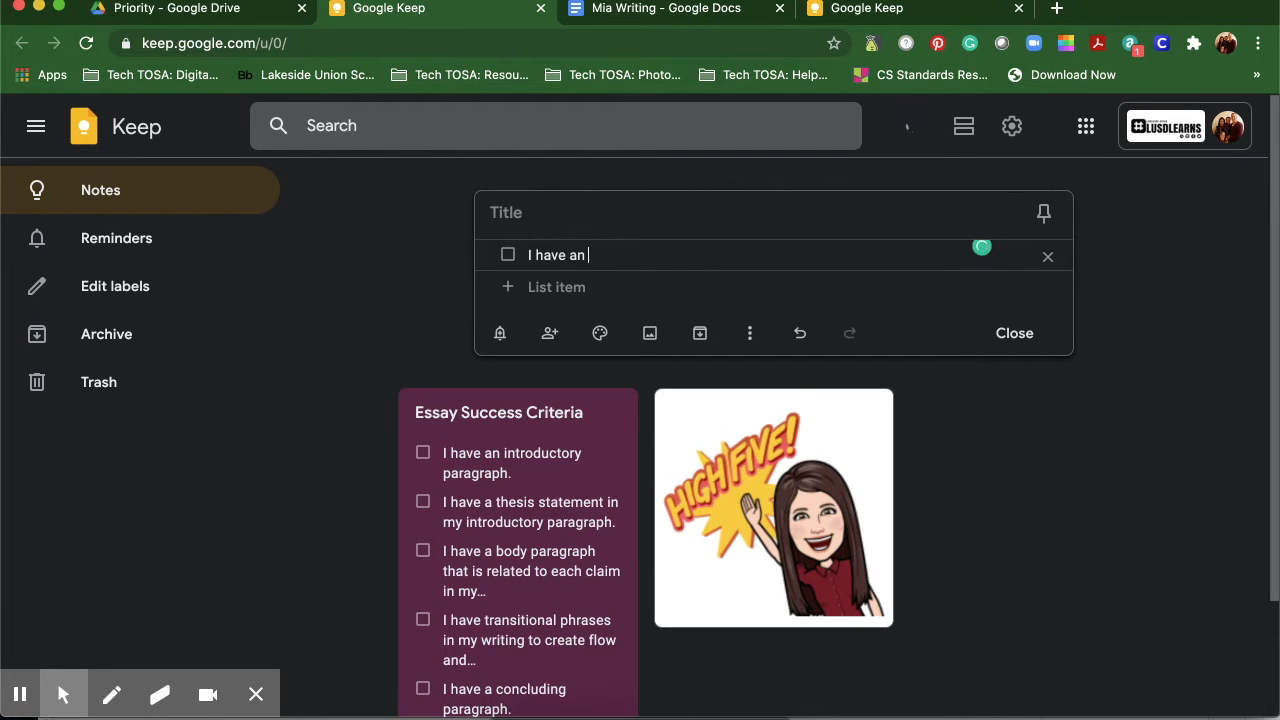
text(introduc)
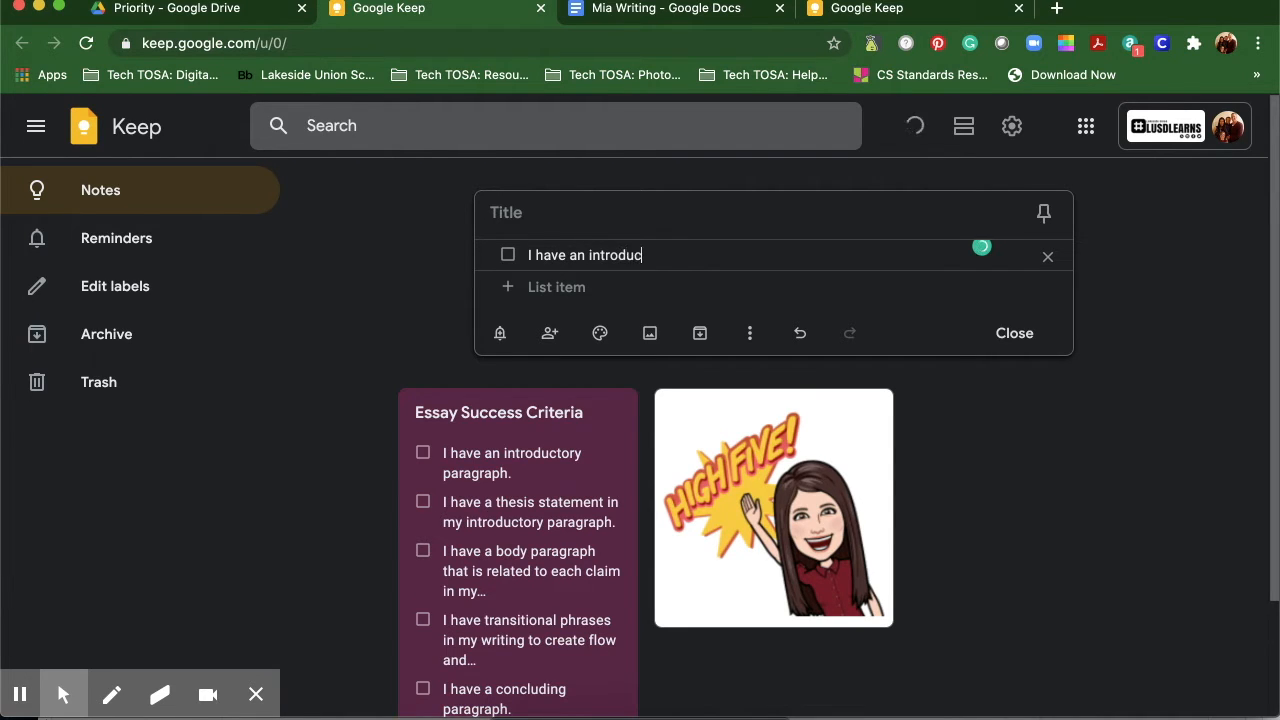
text(tory pa)
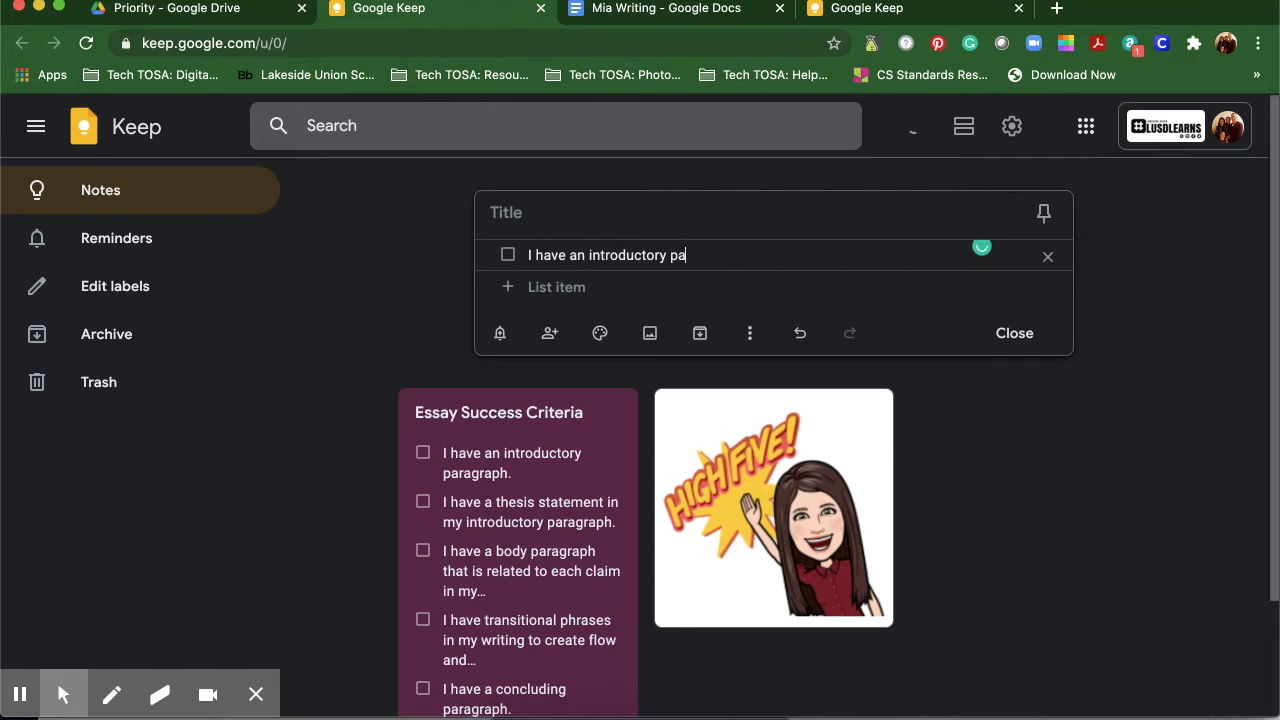
text(ragraph)
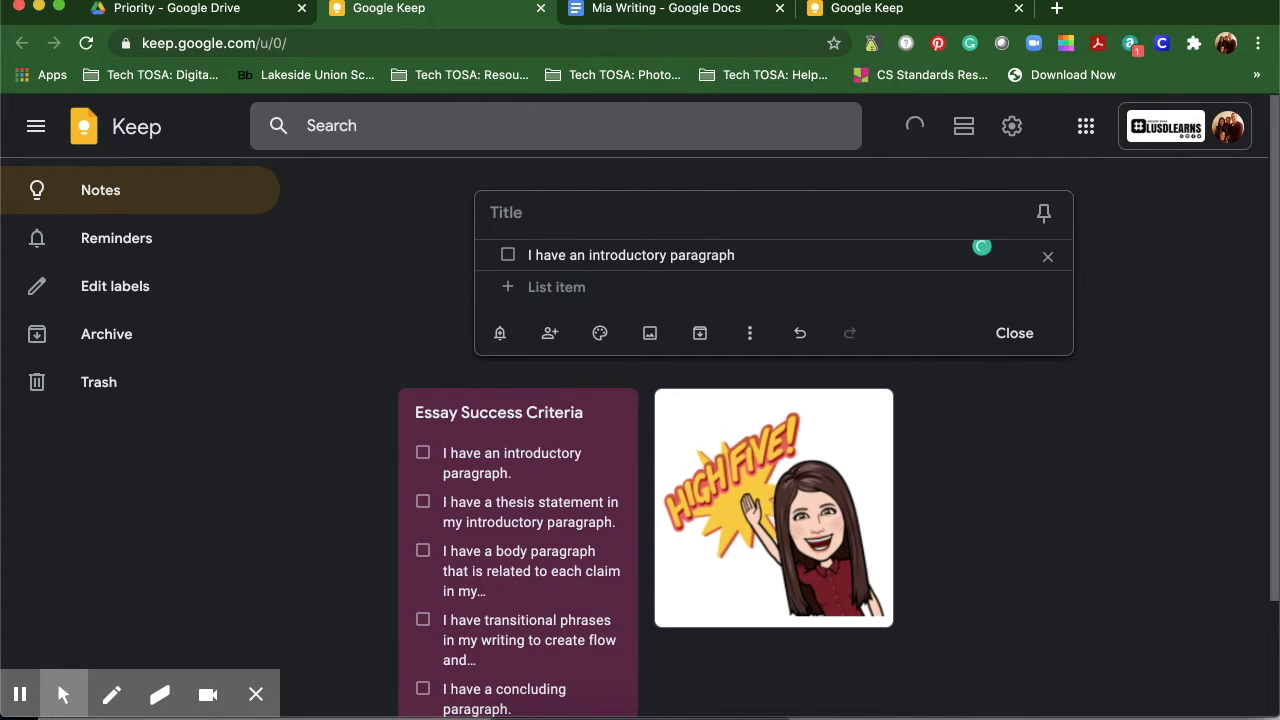
text(.)
text(I have a thesis statement in my in)
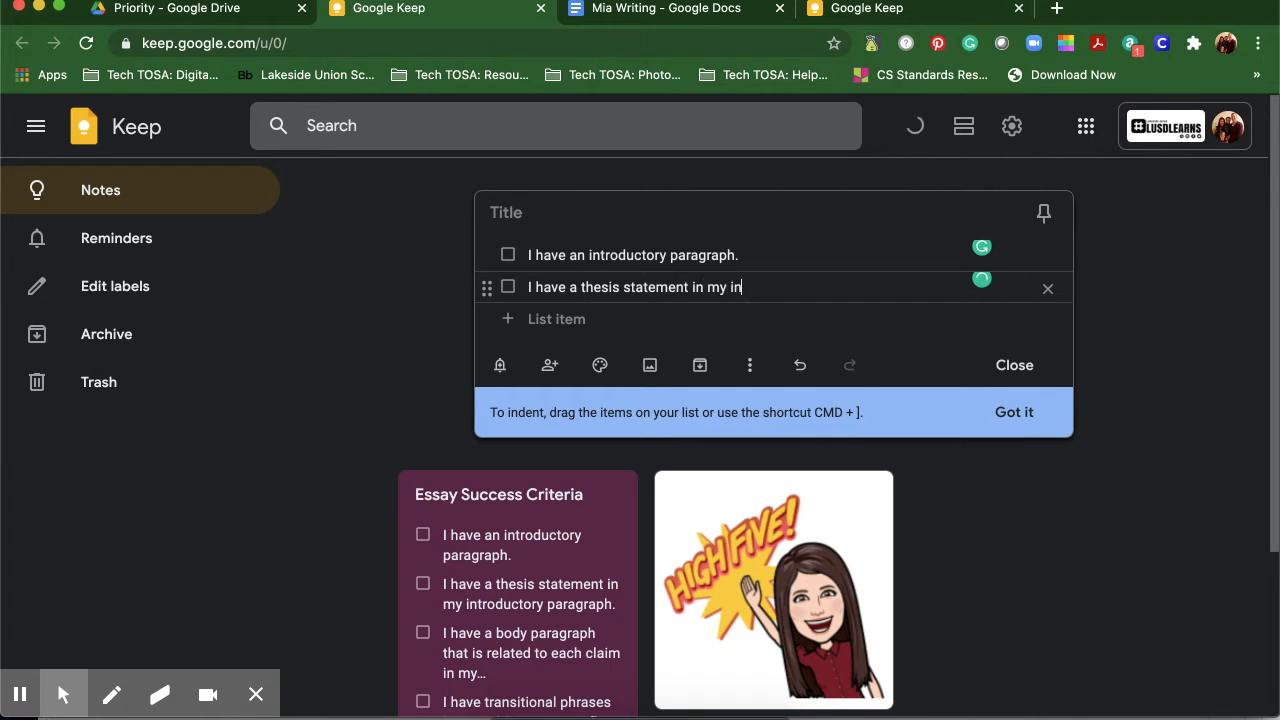
text(troduction.)
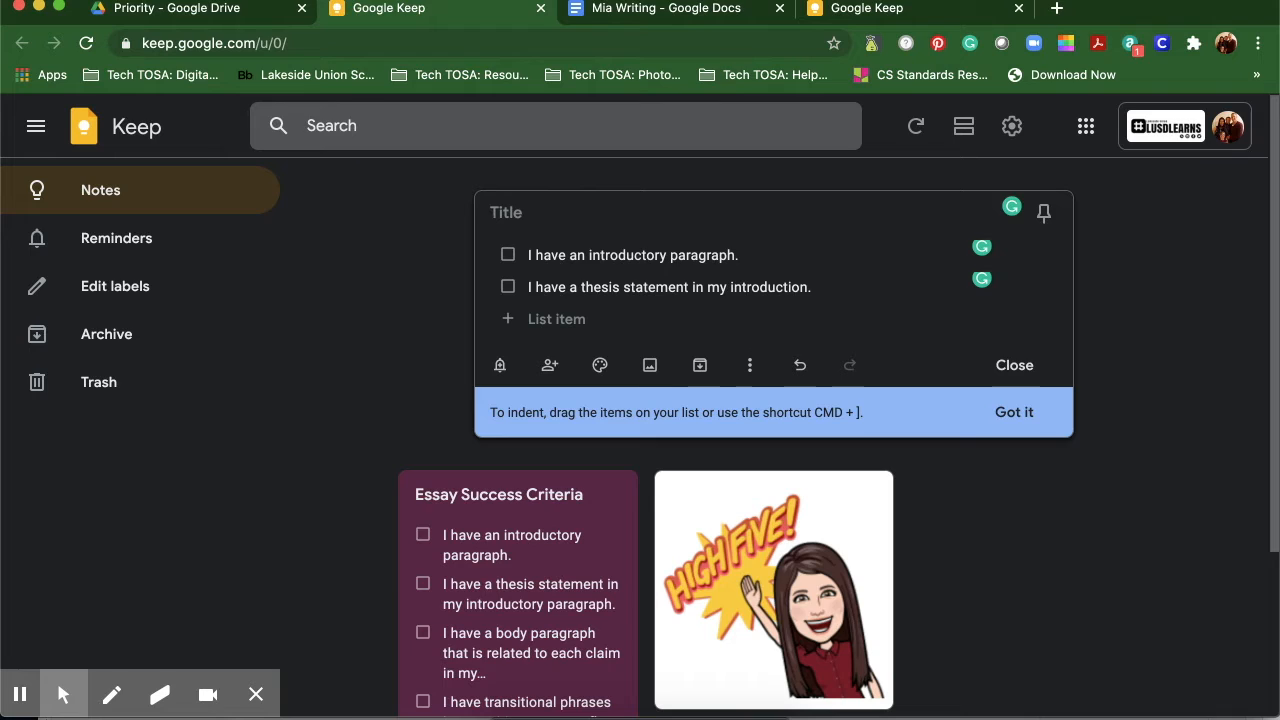
Type 'Essay Success Criteria #2' as the new checklist note's title.
text(Essay)
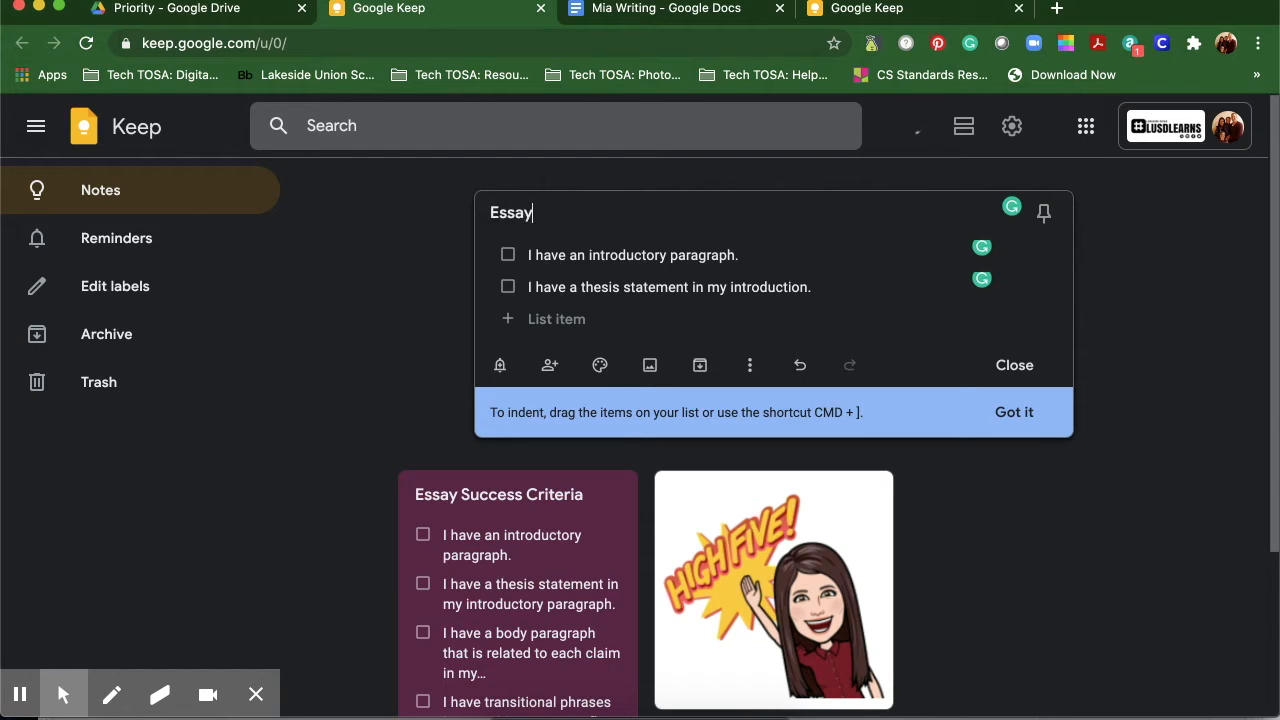
text(Success)
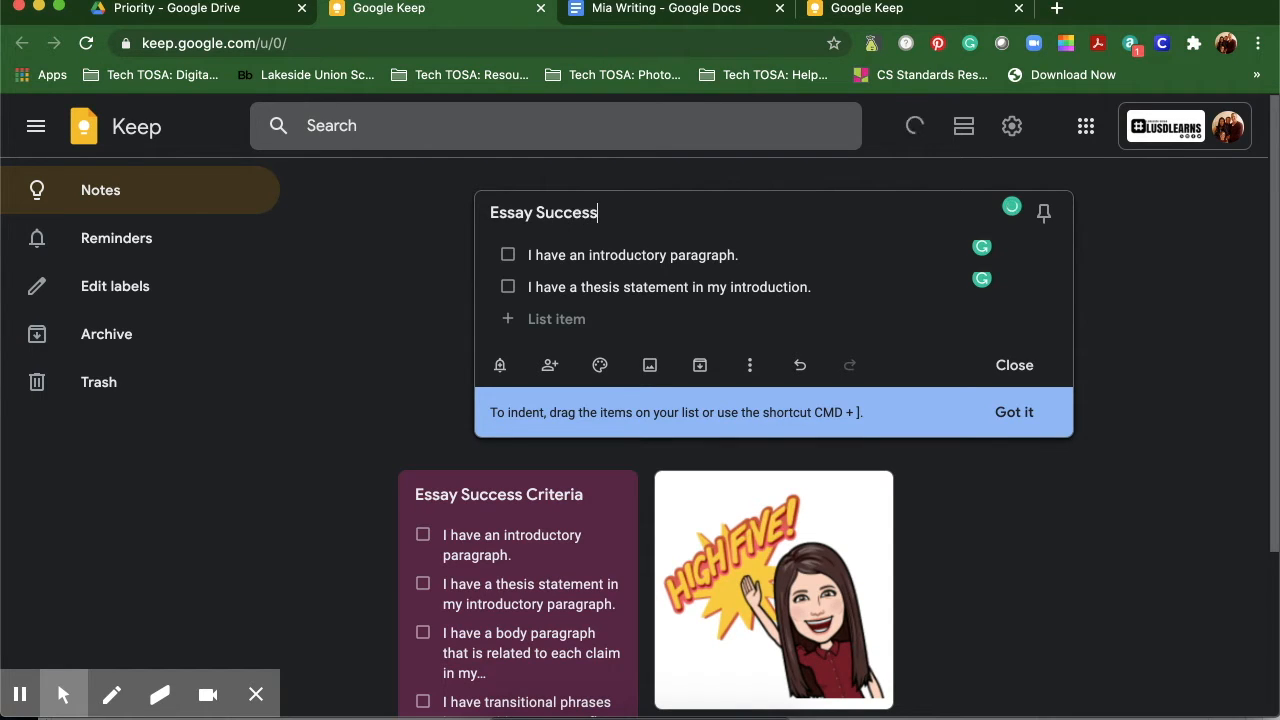
text(Criteria #)
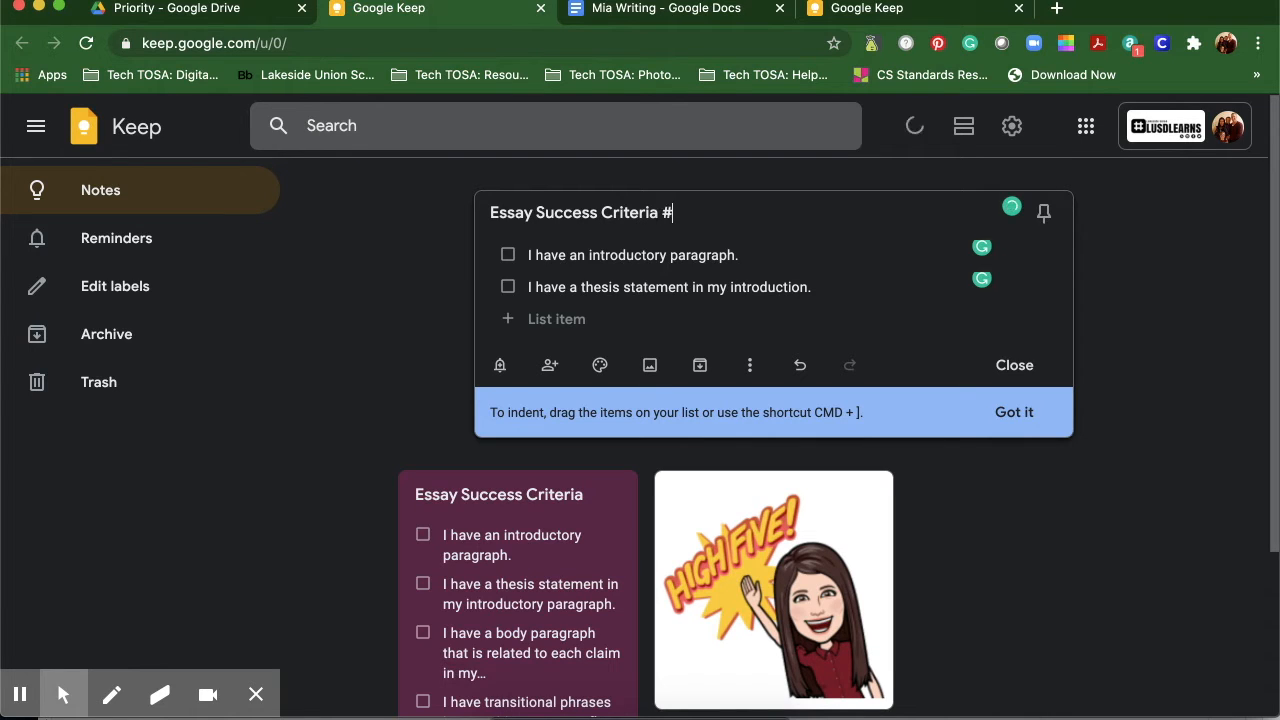
text(2)
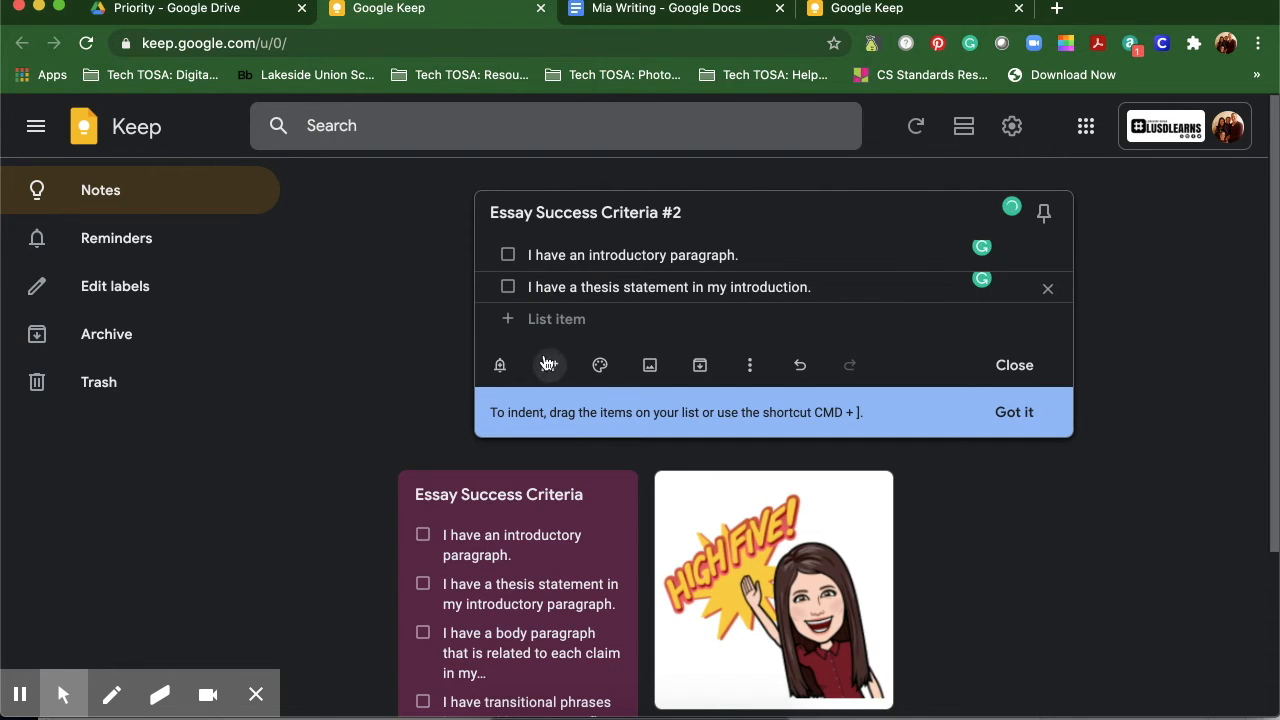
Change the Essay Success Criteria #2 note's colour to Dark blue.
click(599, 364)
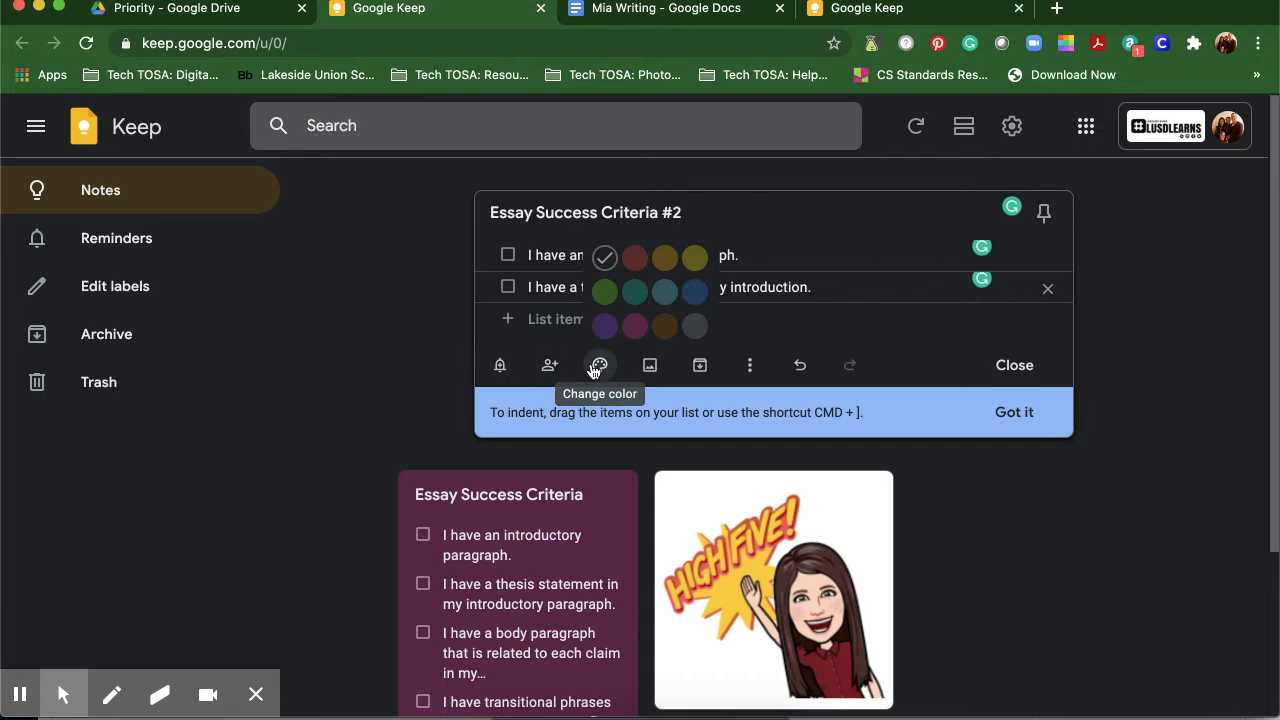
mouse_move(694, 291)
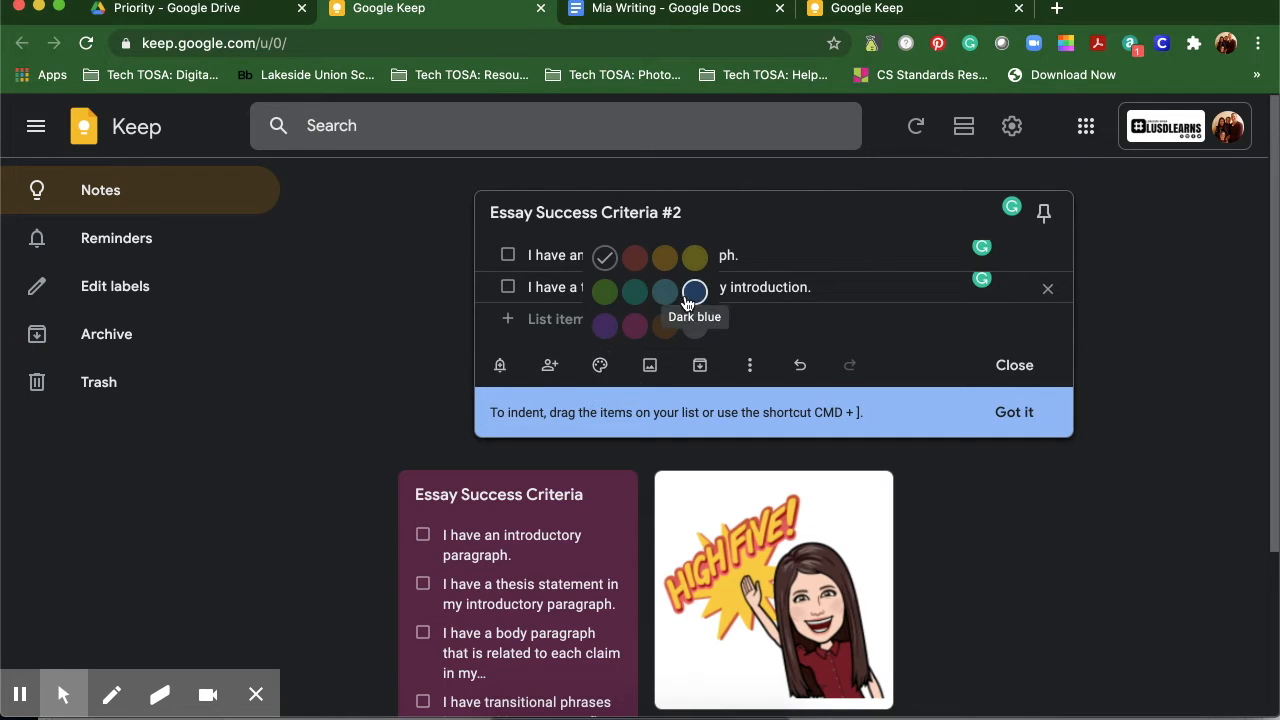
click(694, 291)
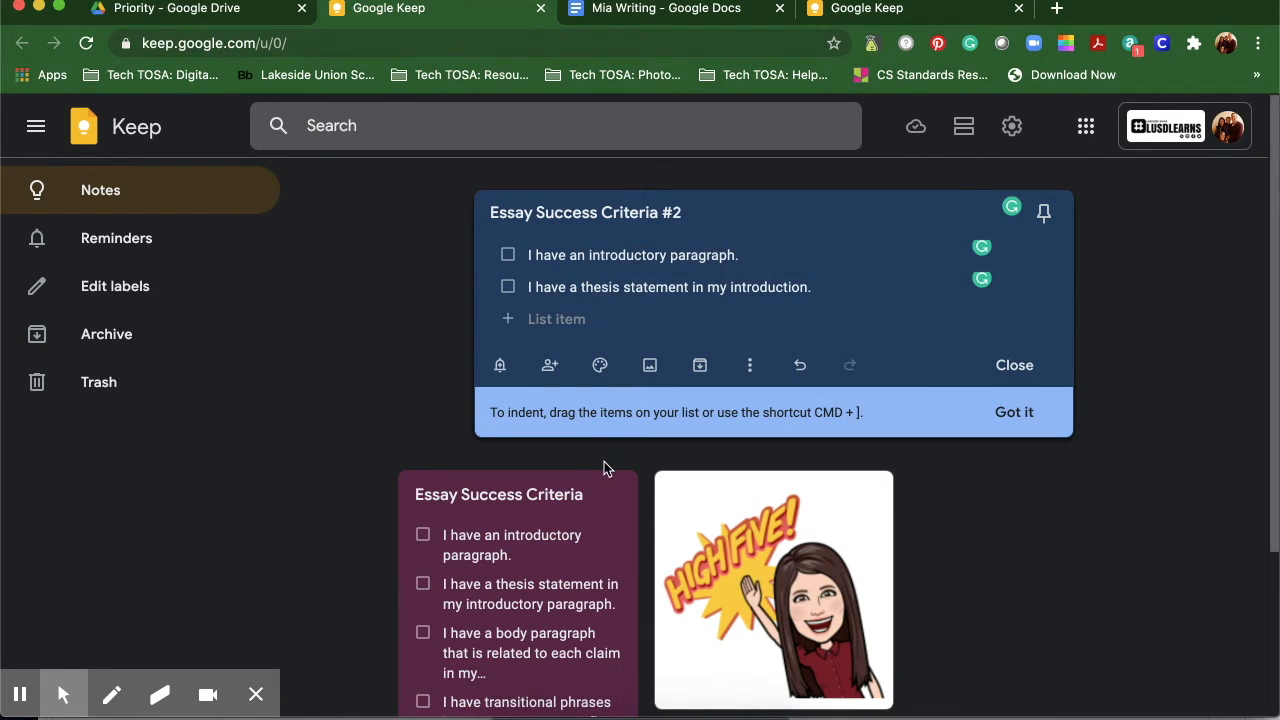
mouse_move(600, 465)
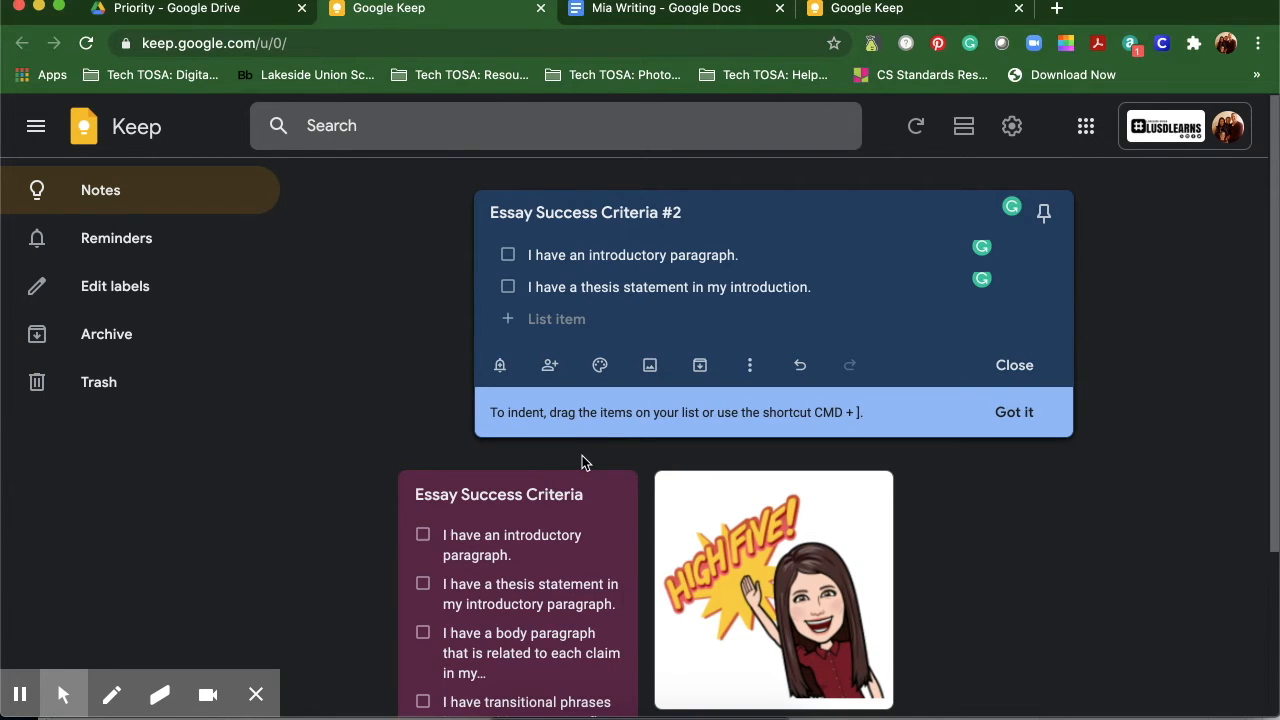
mouse_move(593, 446)
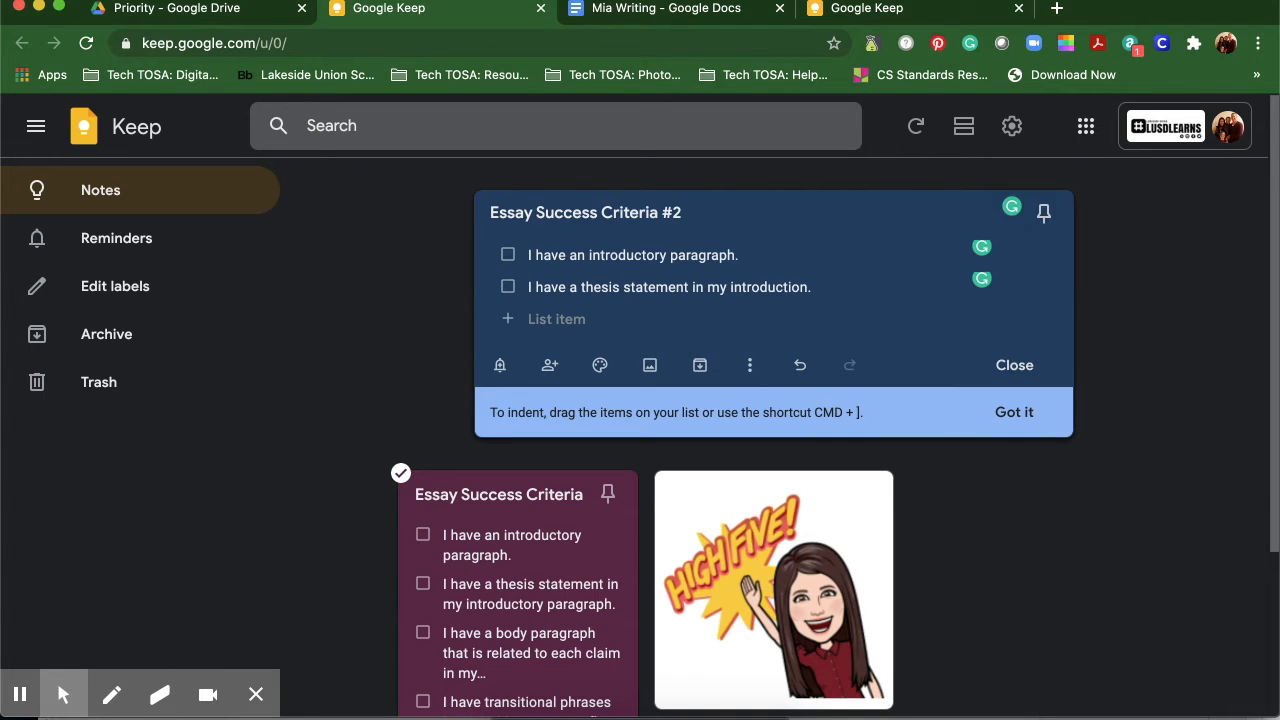
mouse_move(607, 494)
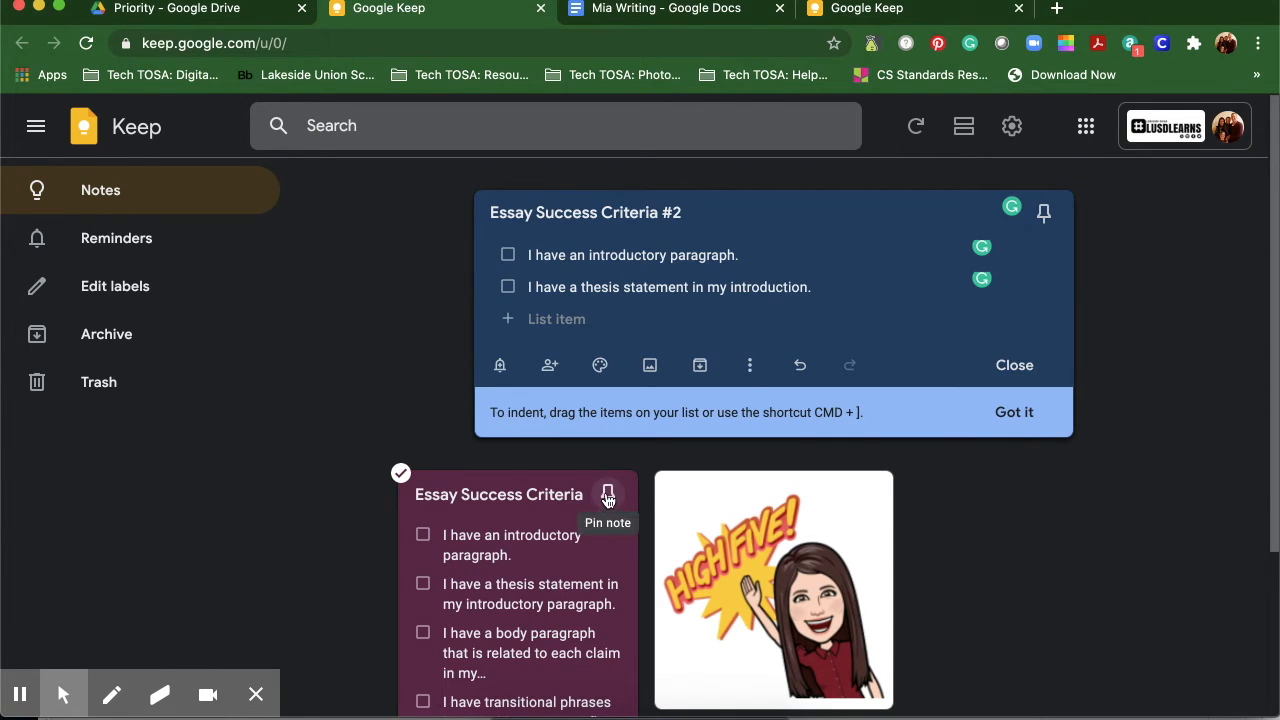
Pin the original Essay Success Criteria note and switch to the blank Mia Writing document.
click(1013, 365)
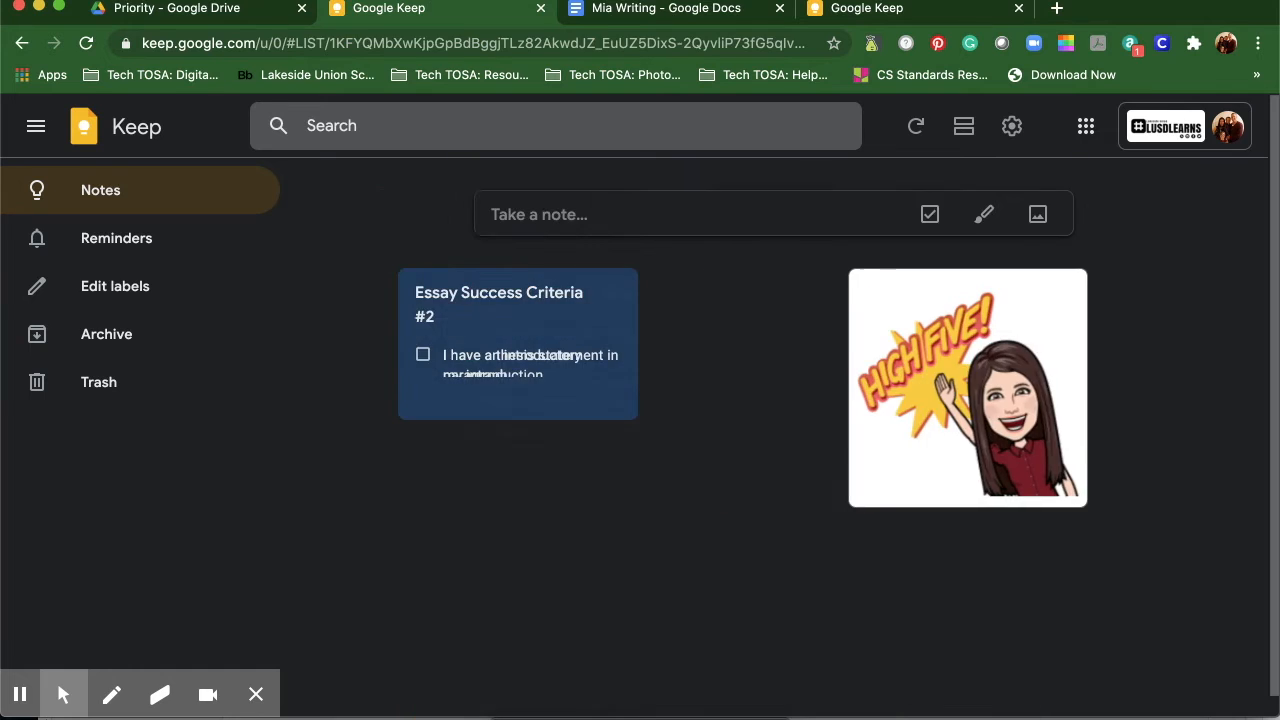
click(517, 343)
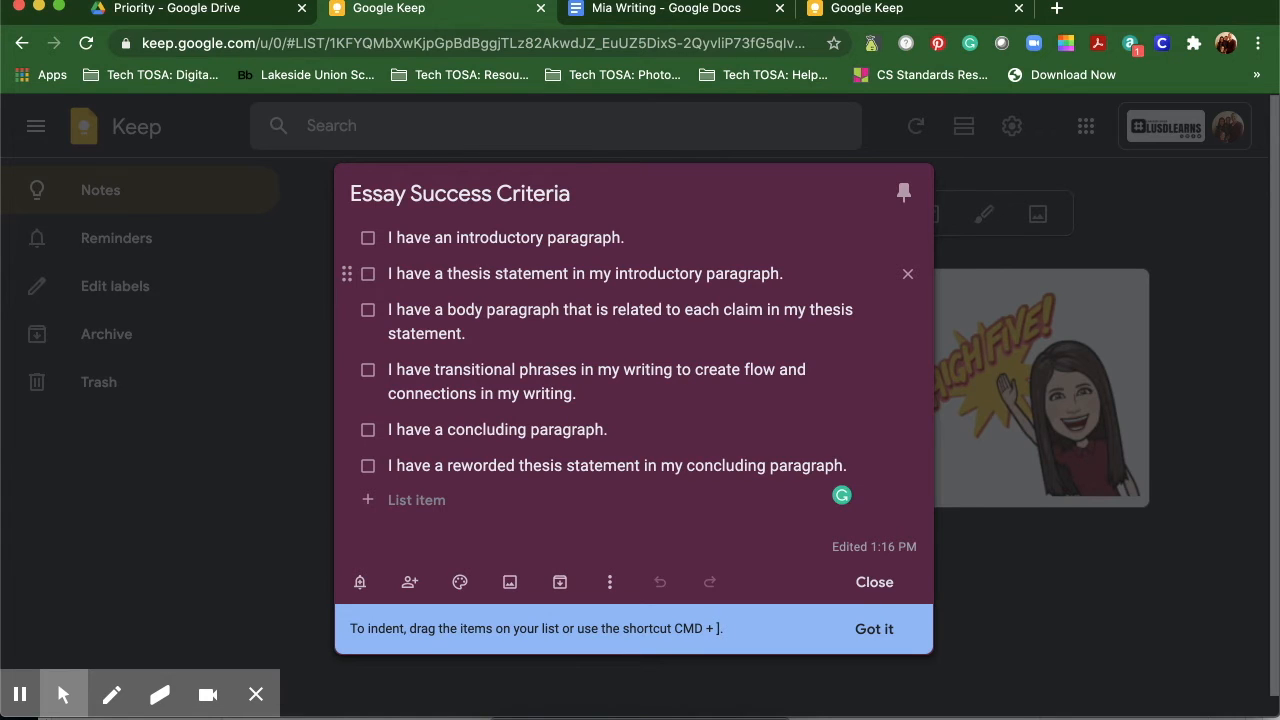
click(663, 8)
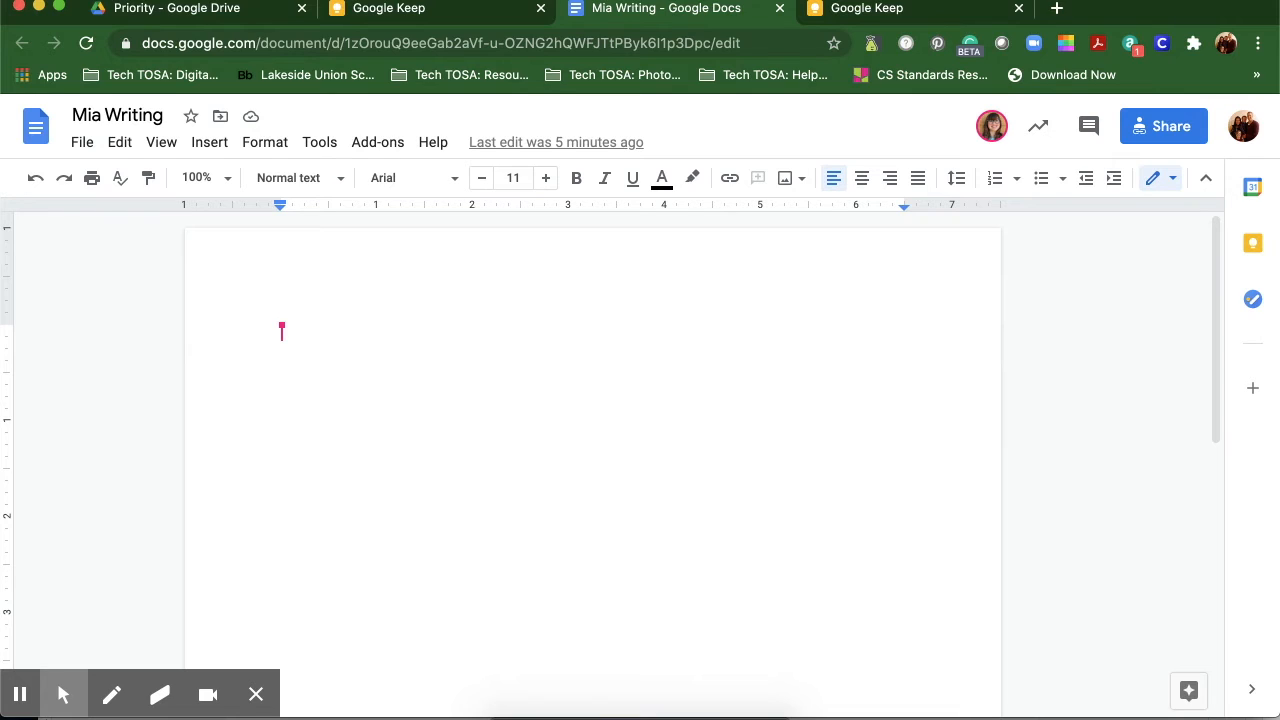
mouse_move(1137, 309)
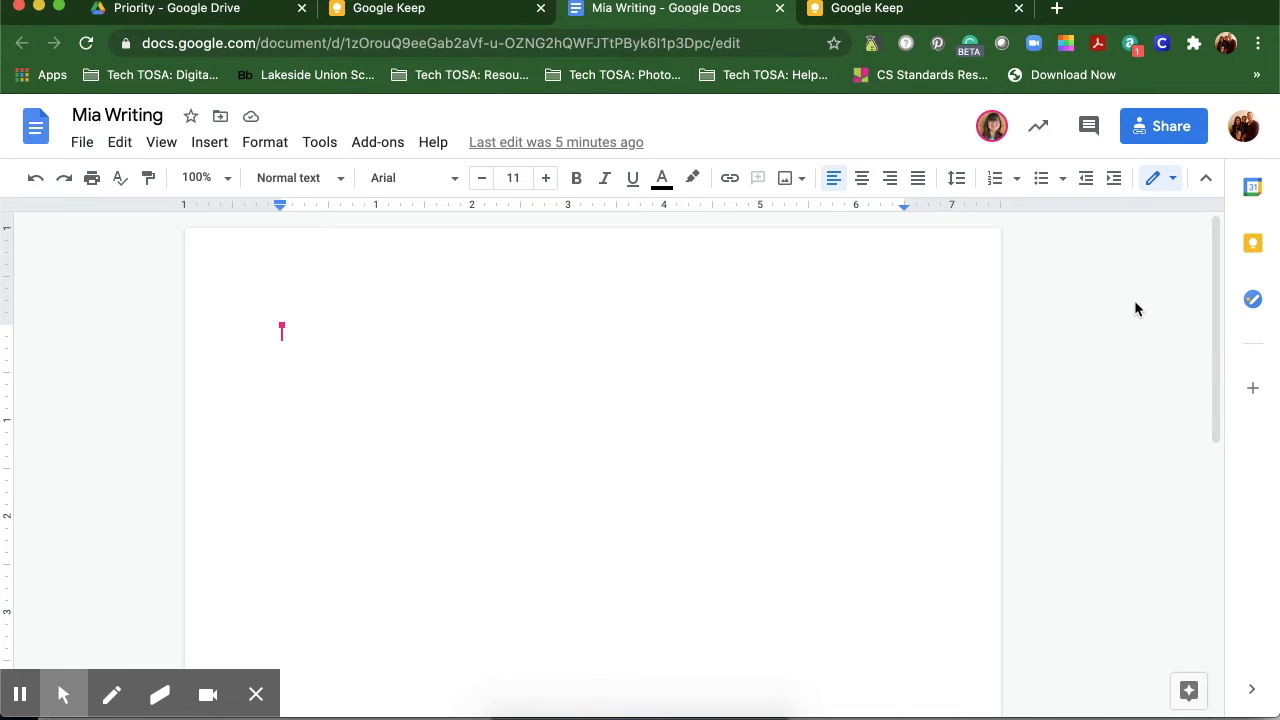
mouse_move(1252, 243)
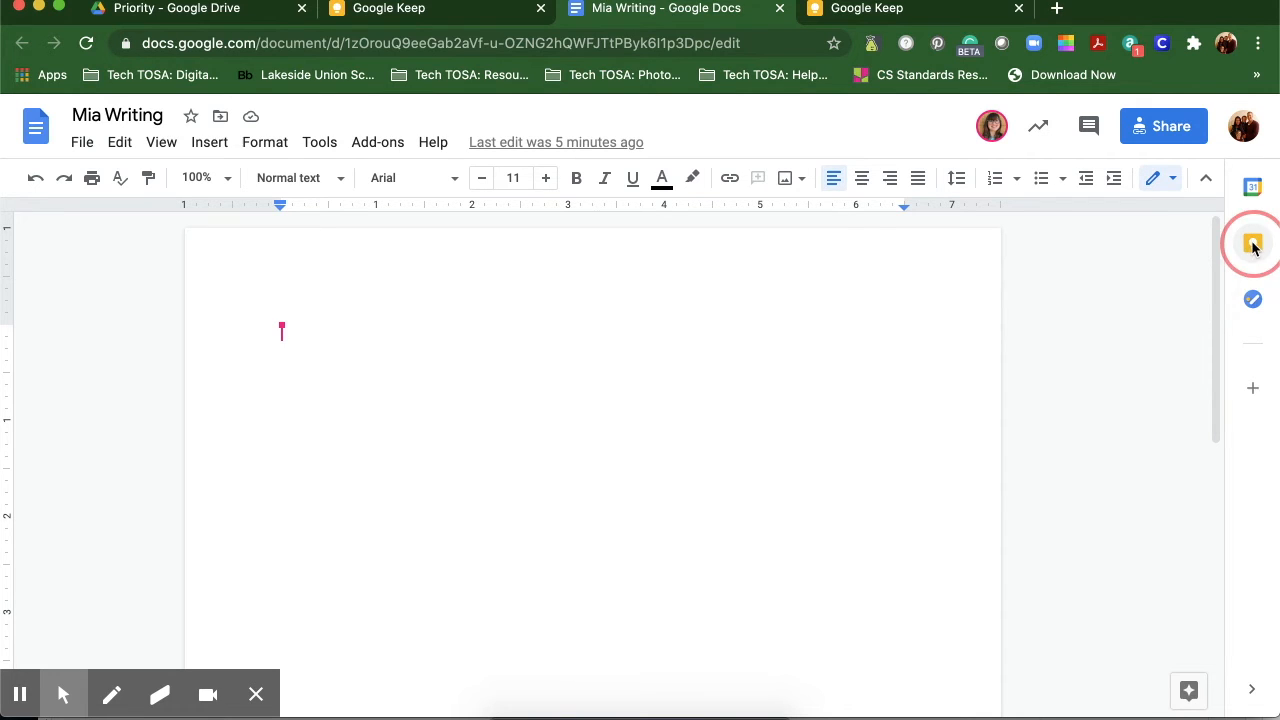
In the Docs Keep panel, check off introductory paragraph, thesis statement and concluding paragraph.
click(1253, 243)
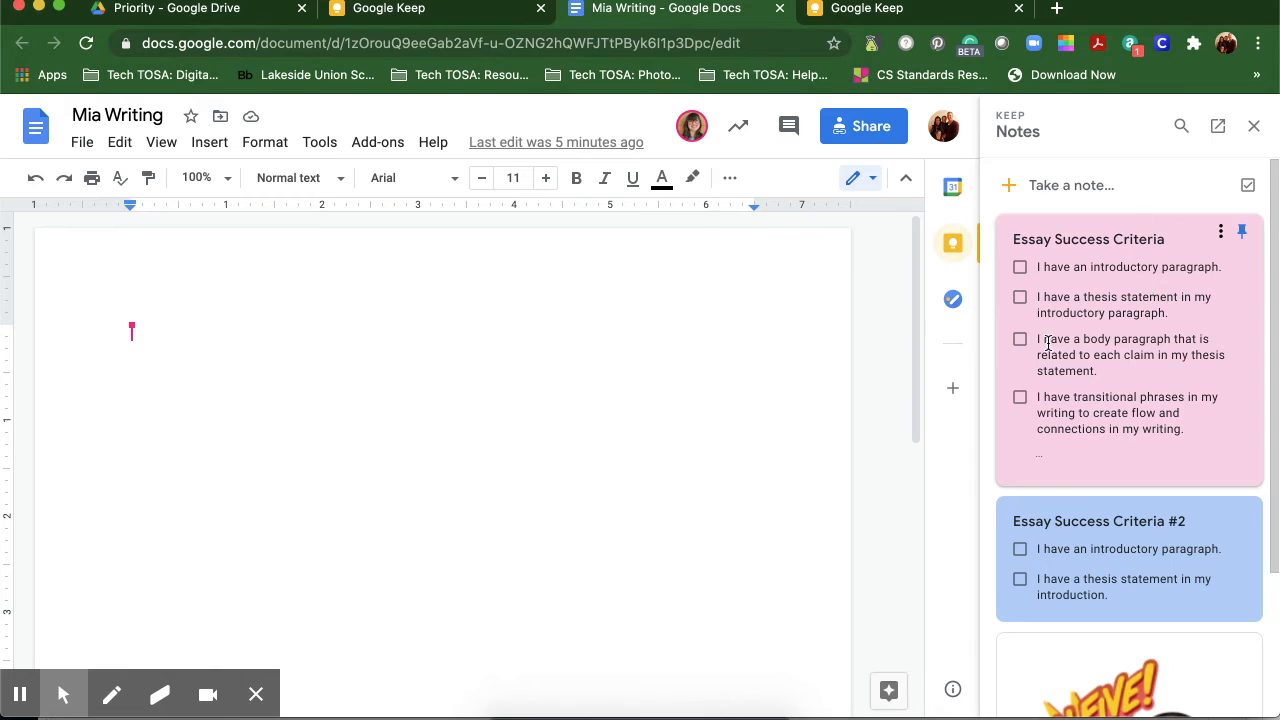
mouse_move(1090, 408)
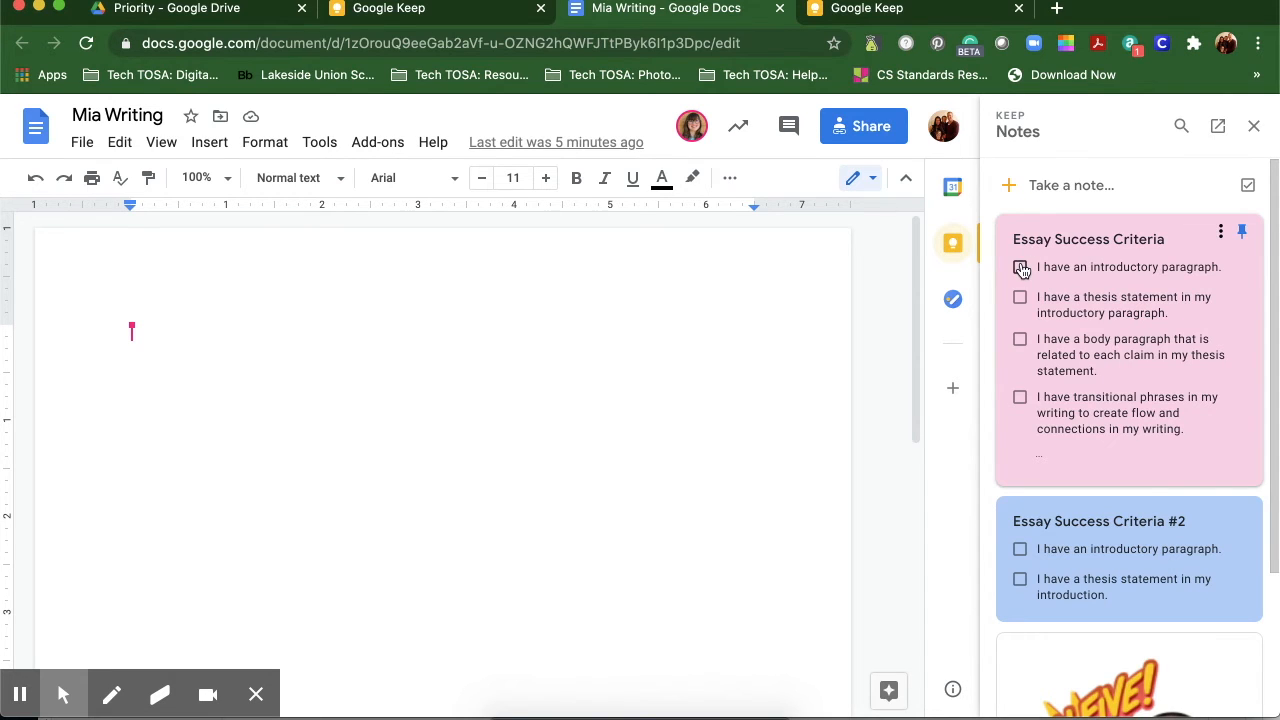
click(1019, 267)
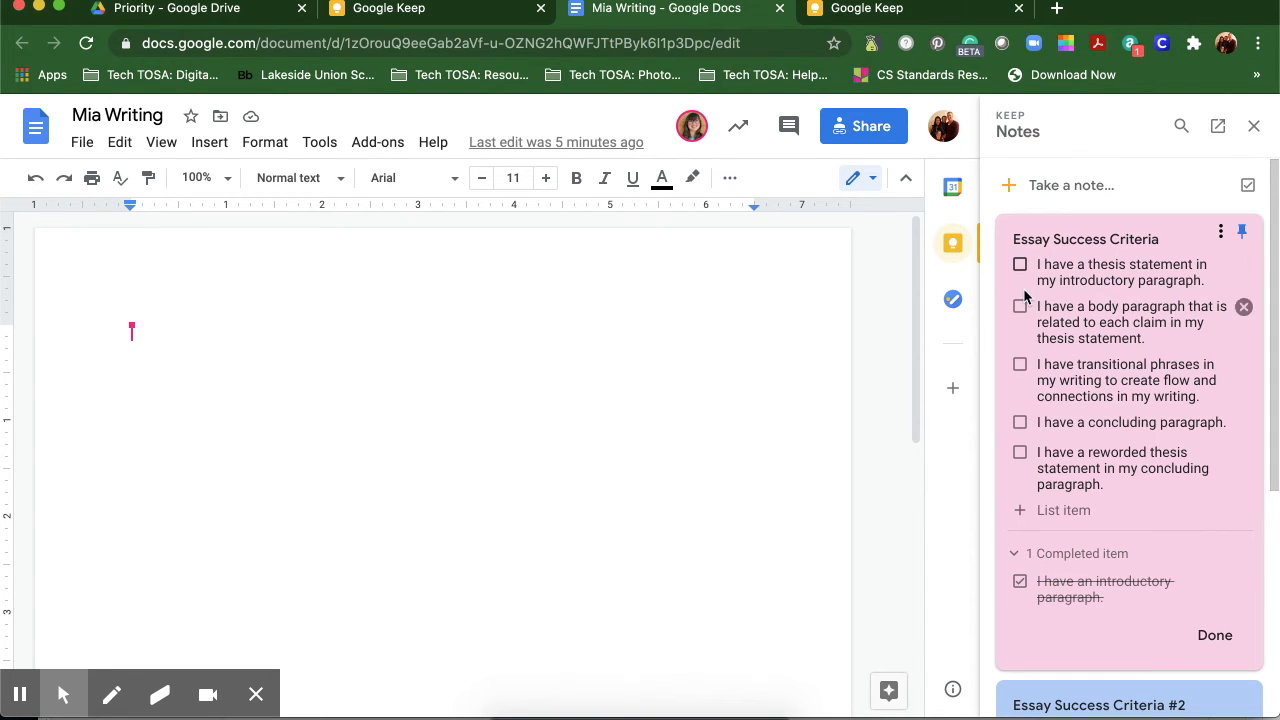
mouse_move(1037, 290)
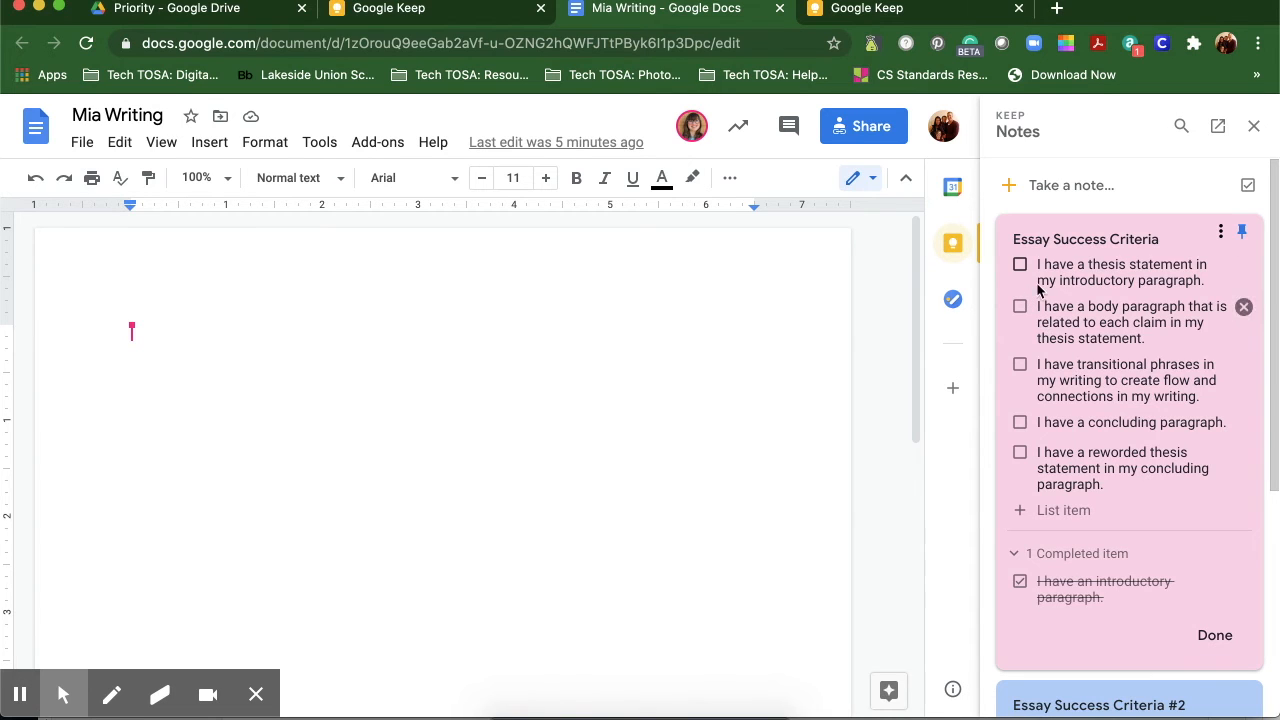
click(1020, 264)
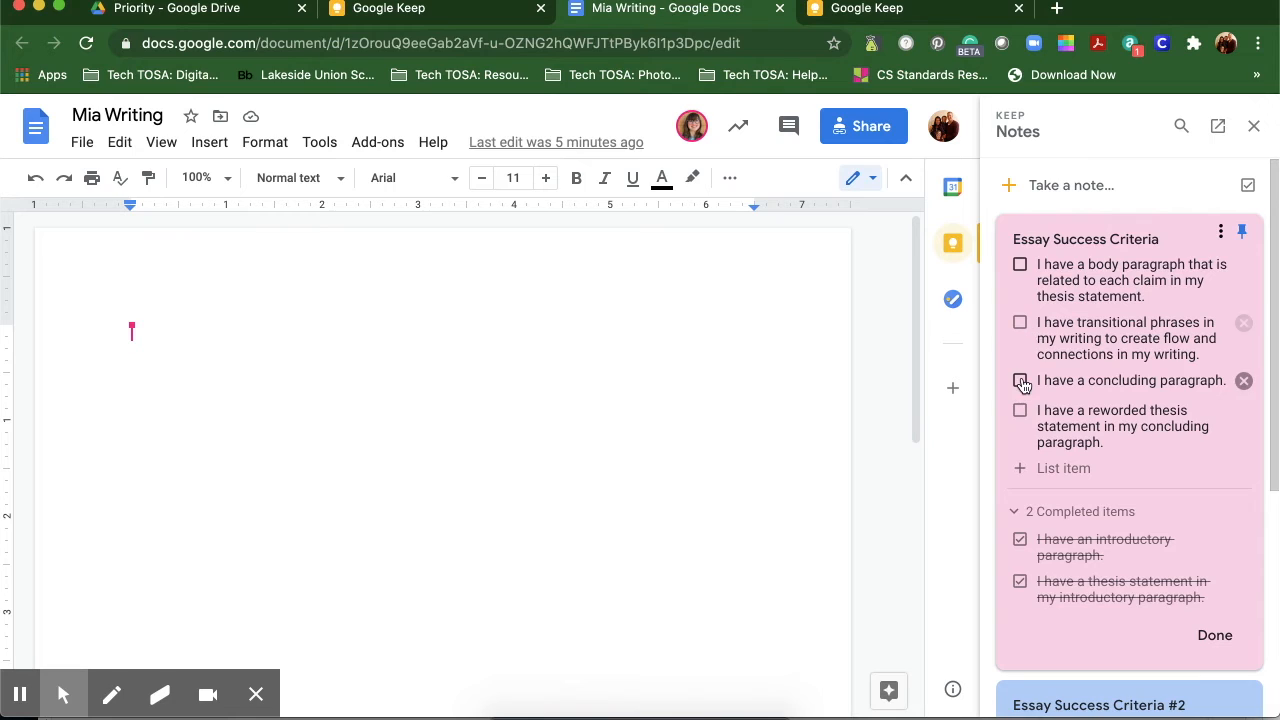
click(1019, 380)
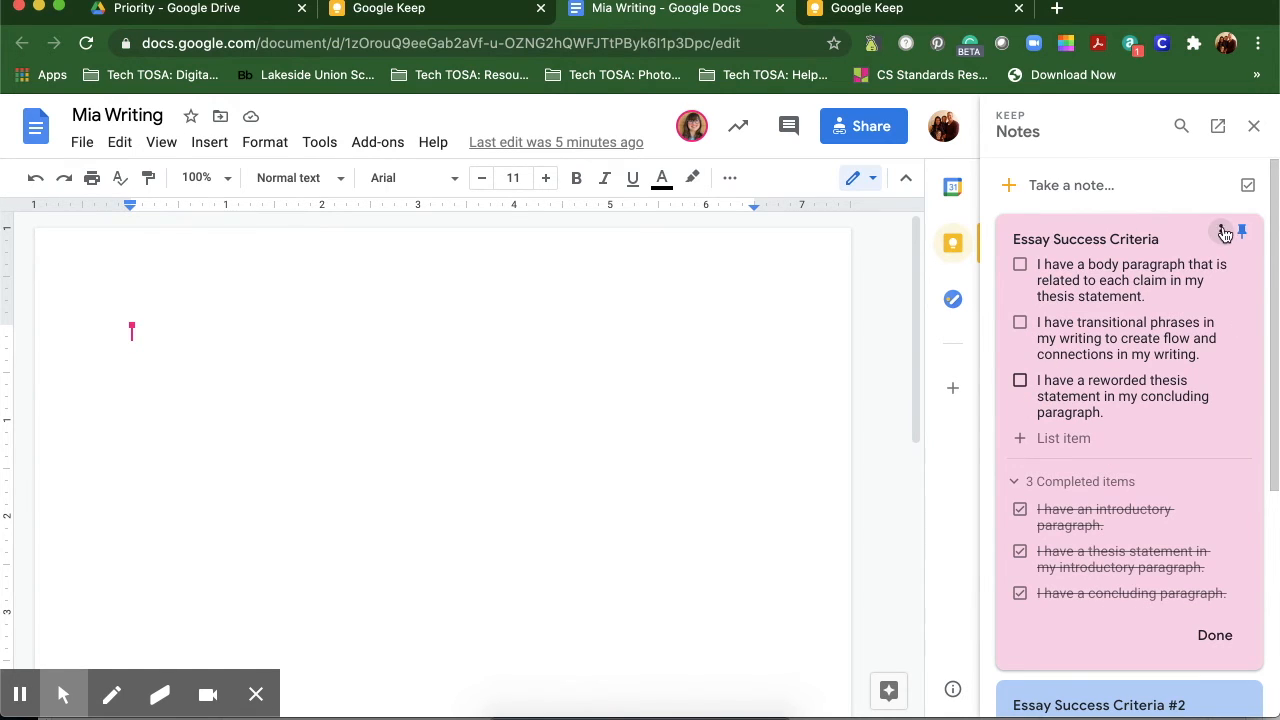
Add the Essay Success Criteria note to the Mia Writing document from its options menu.
click(1225, 233)
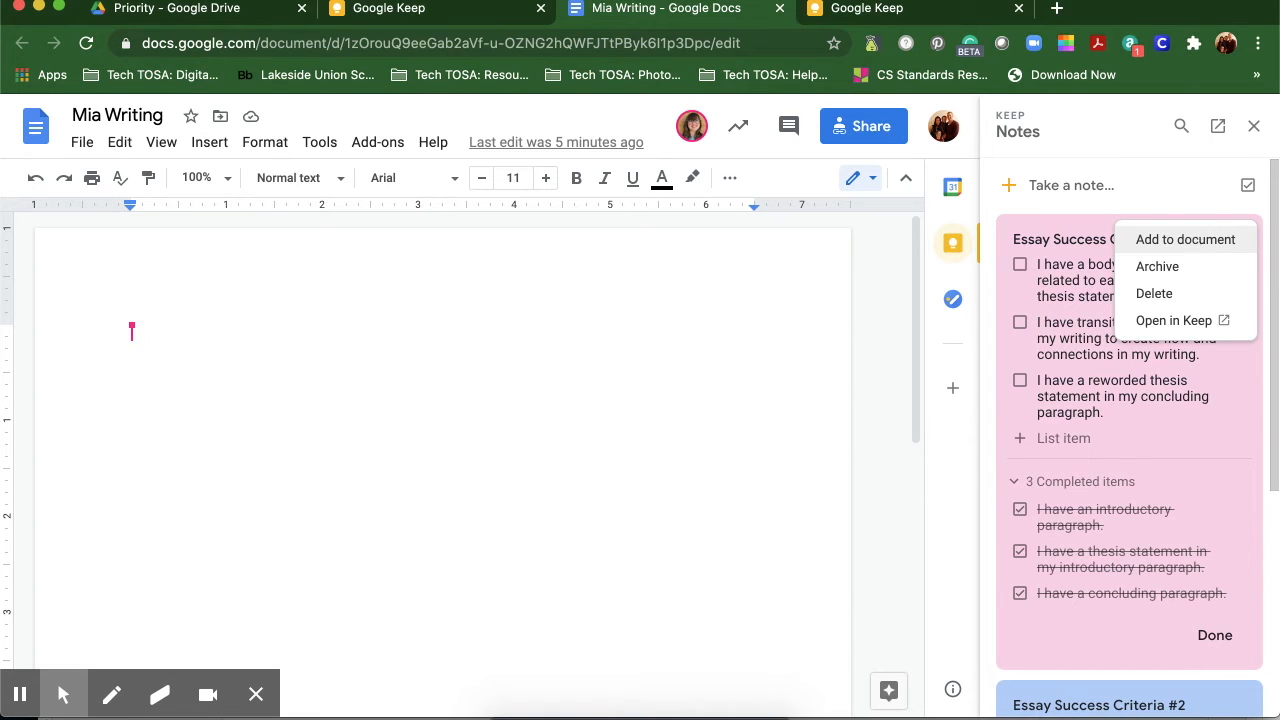
click(1185, 239)
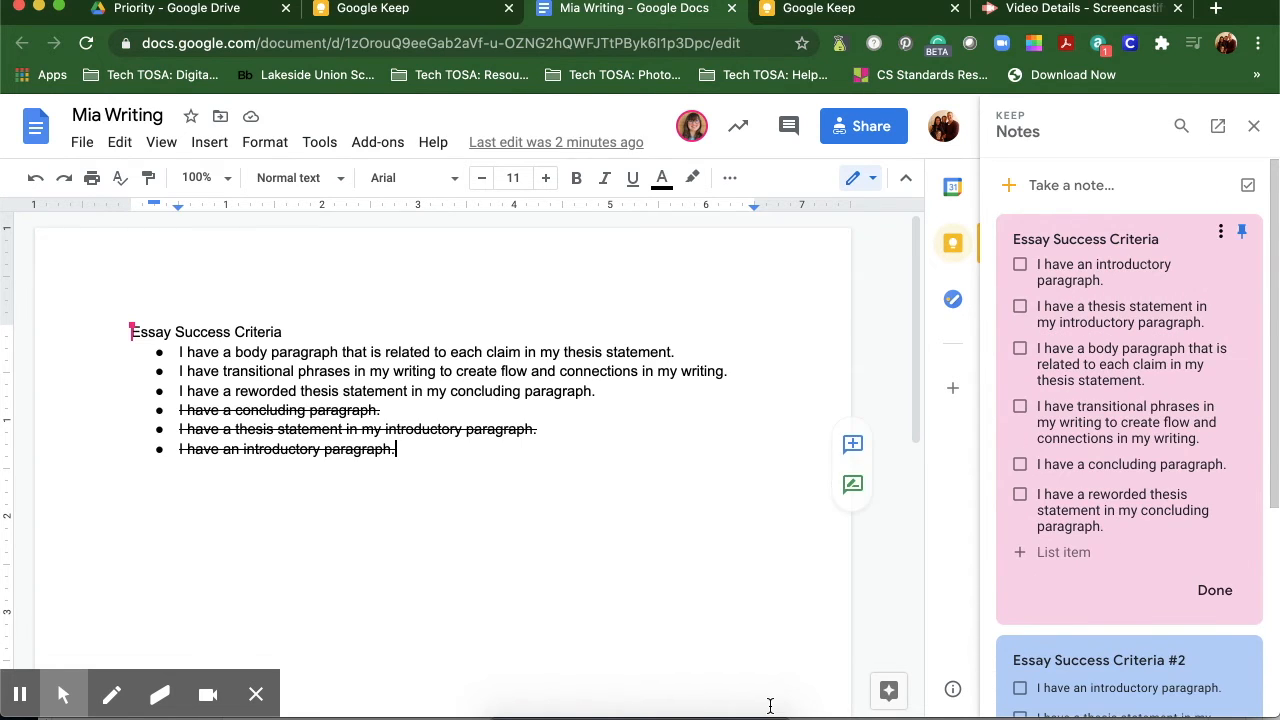
mouse_move(88, 505)
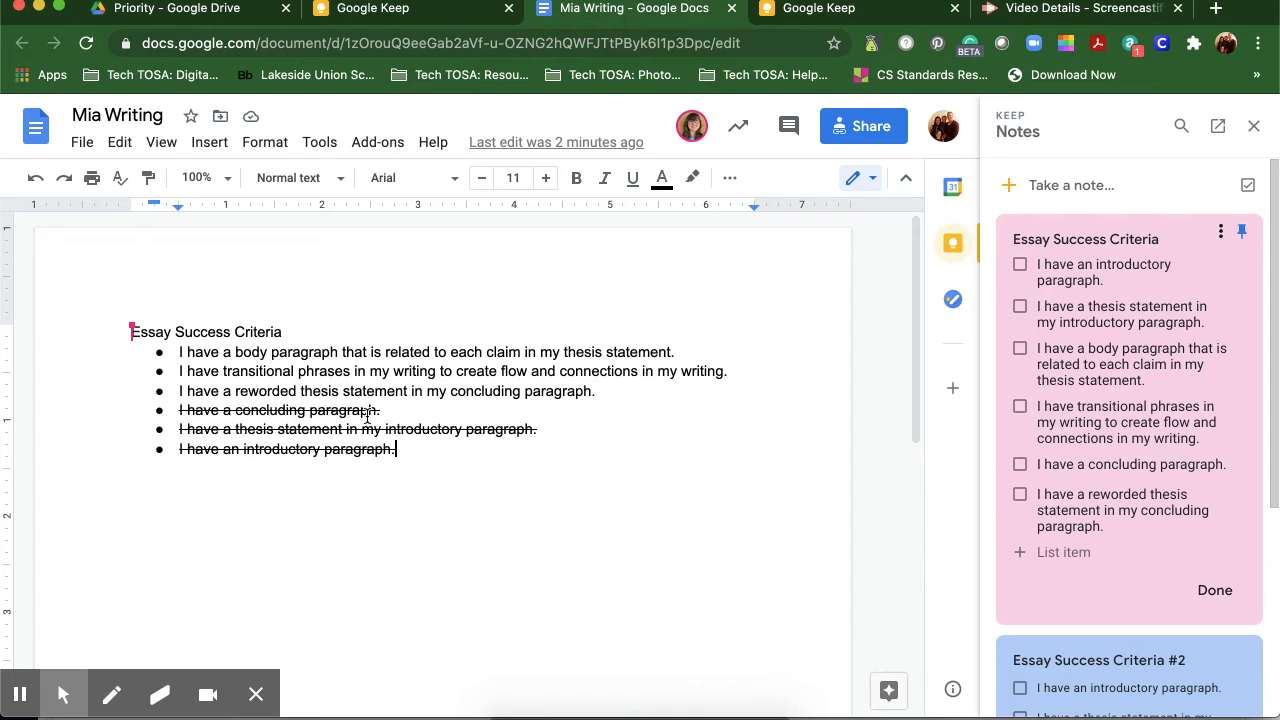
mouse_move(210, 450)
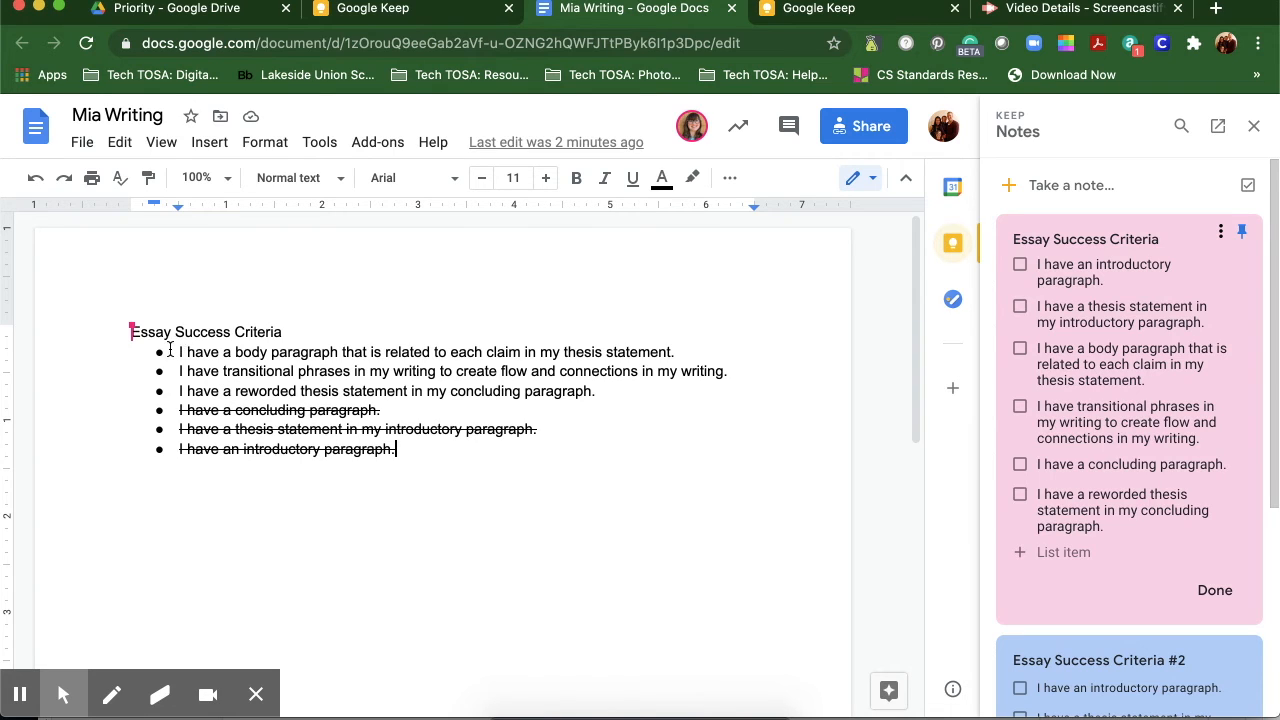
mouse_move(313, 366)
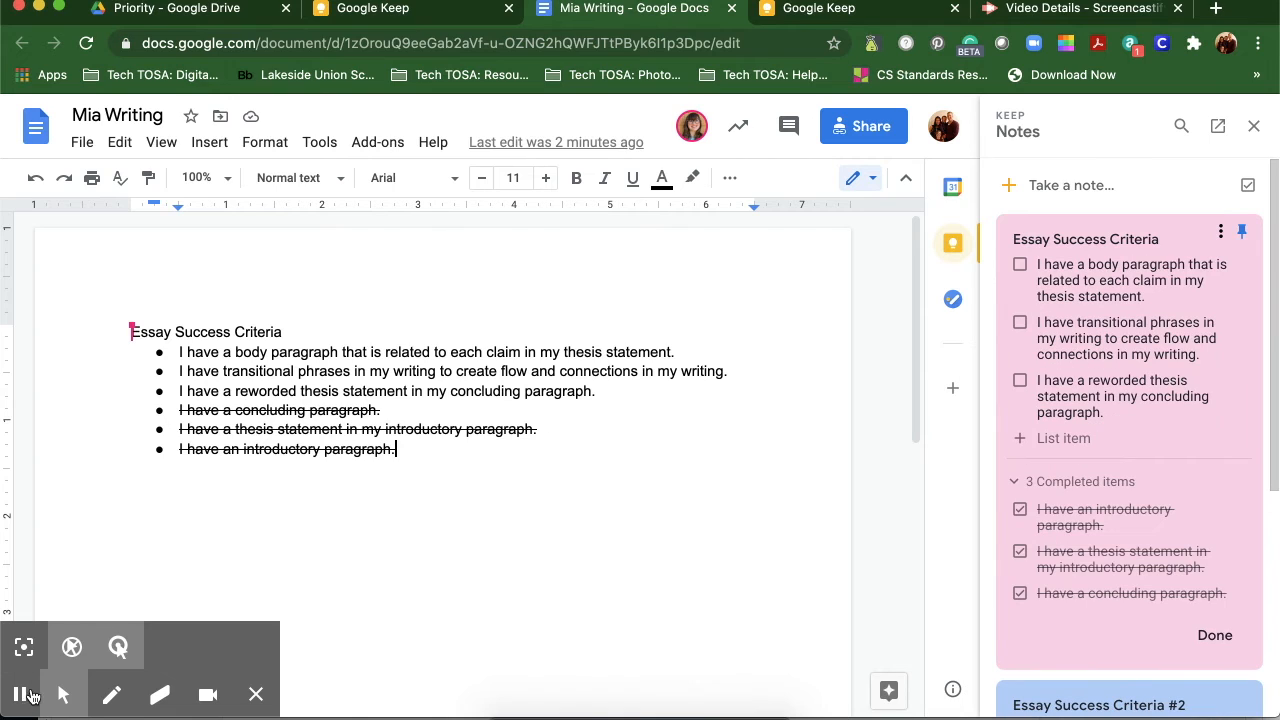
Untick the introductory paragraph and thesis statement criteria under Completed items.
click(23, 694)
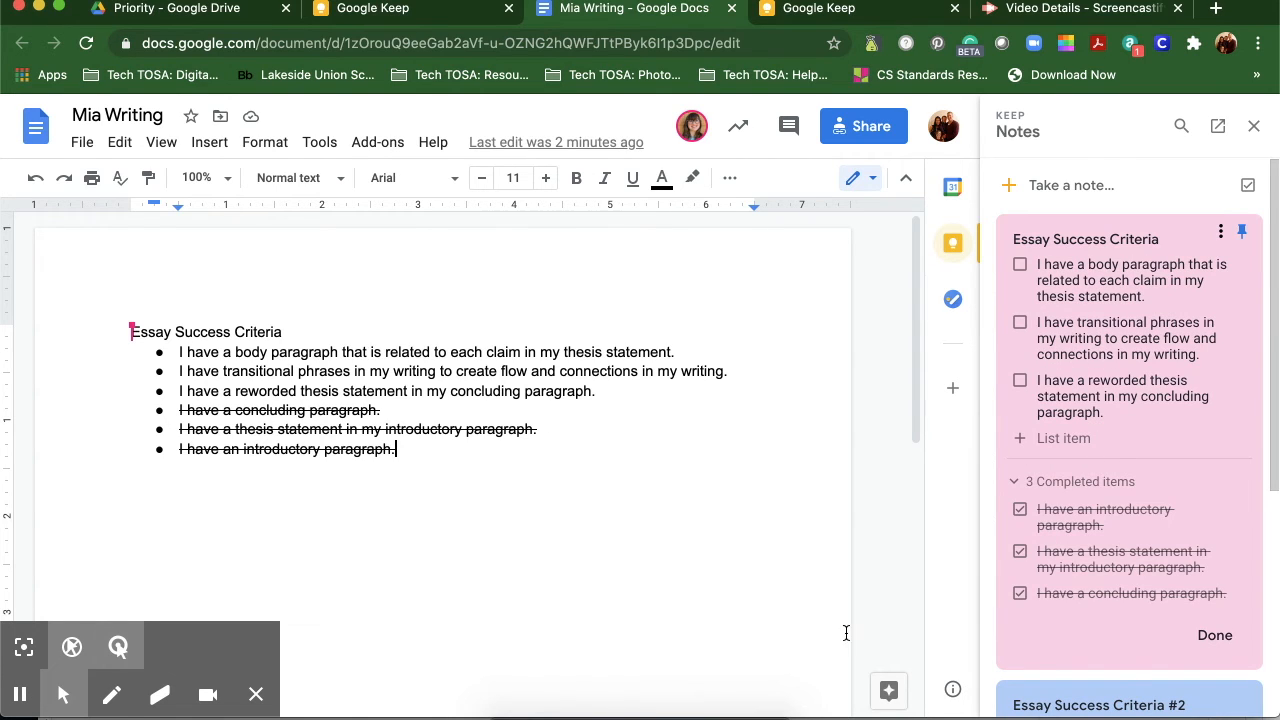
click(1019, 509)
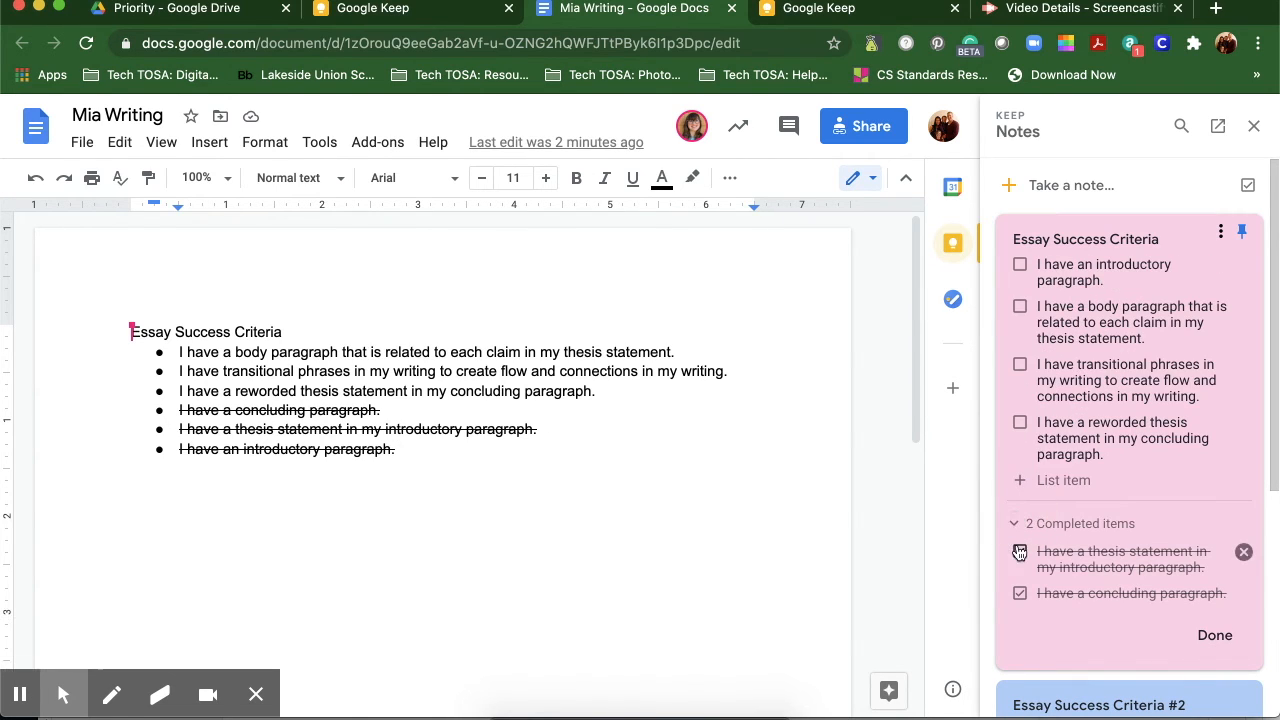
click(1019, 551)
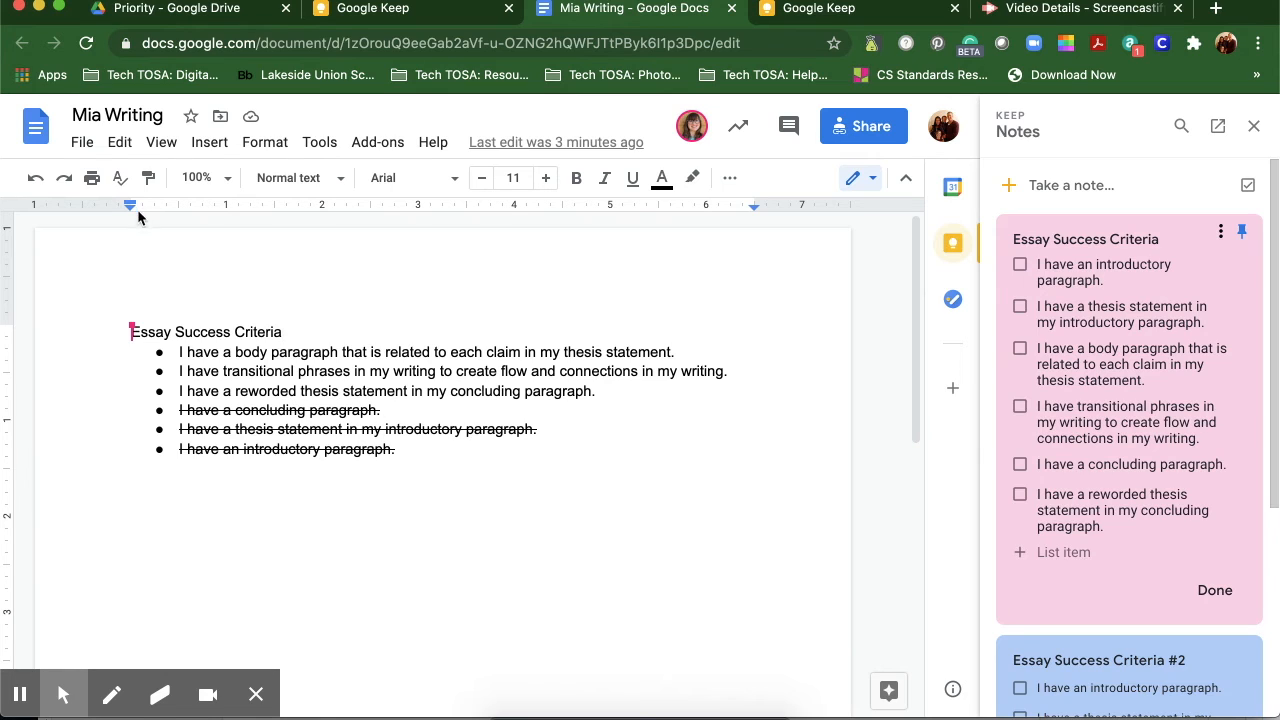
click(82, 142)
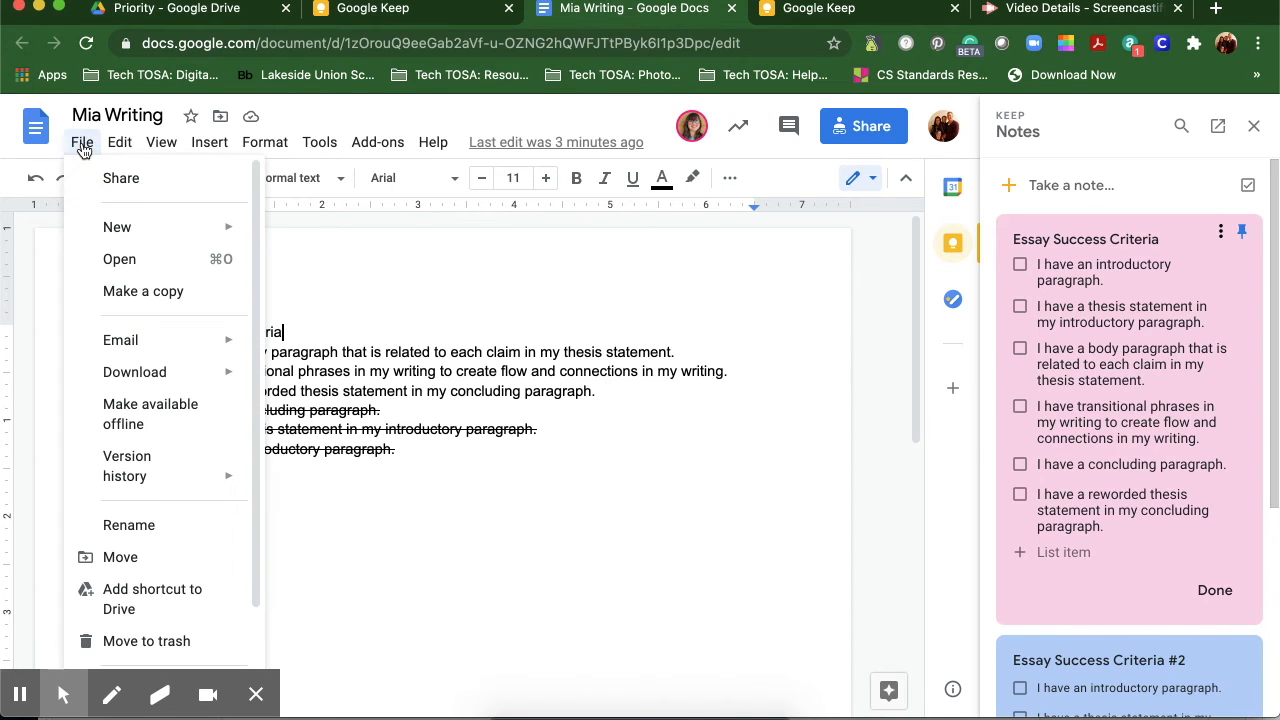
mouse_move(103, 378)
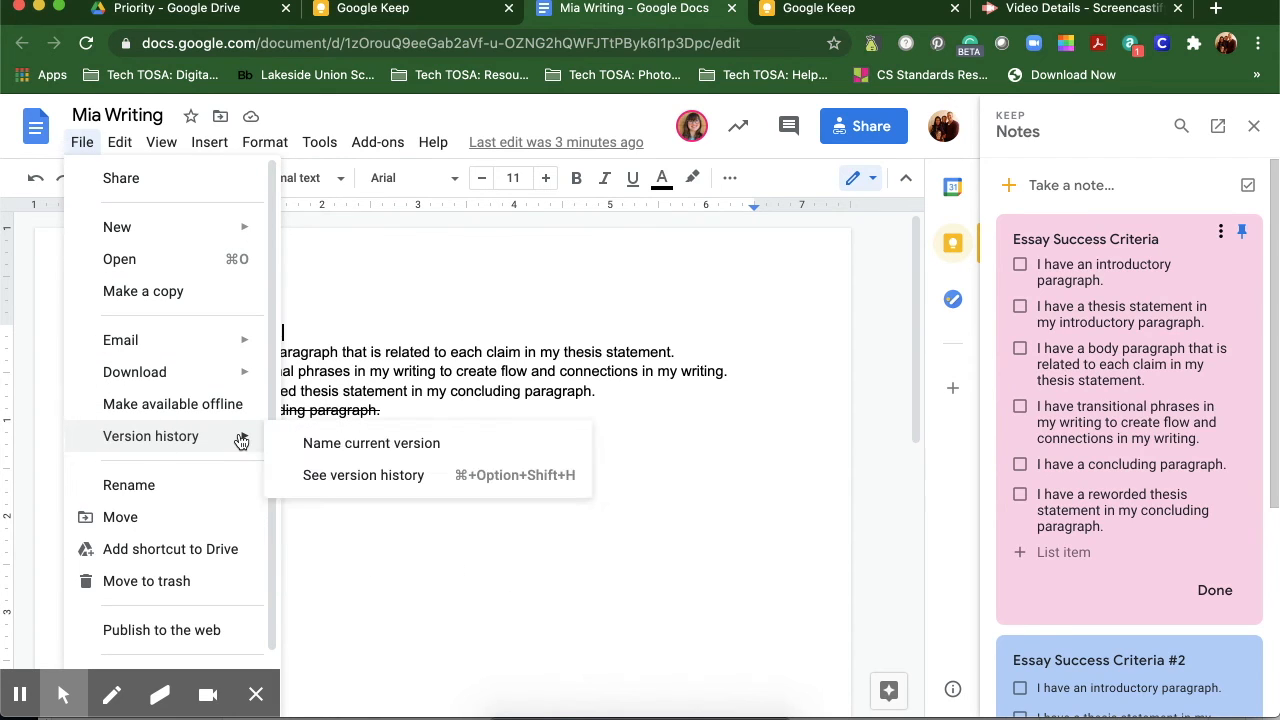
mouse_move(363, 475)
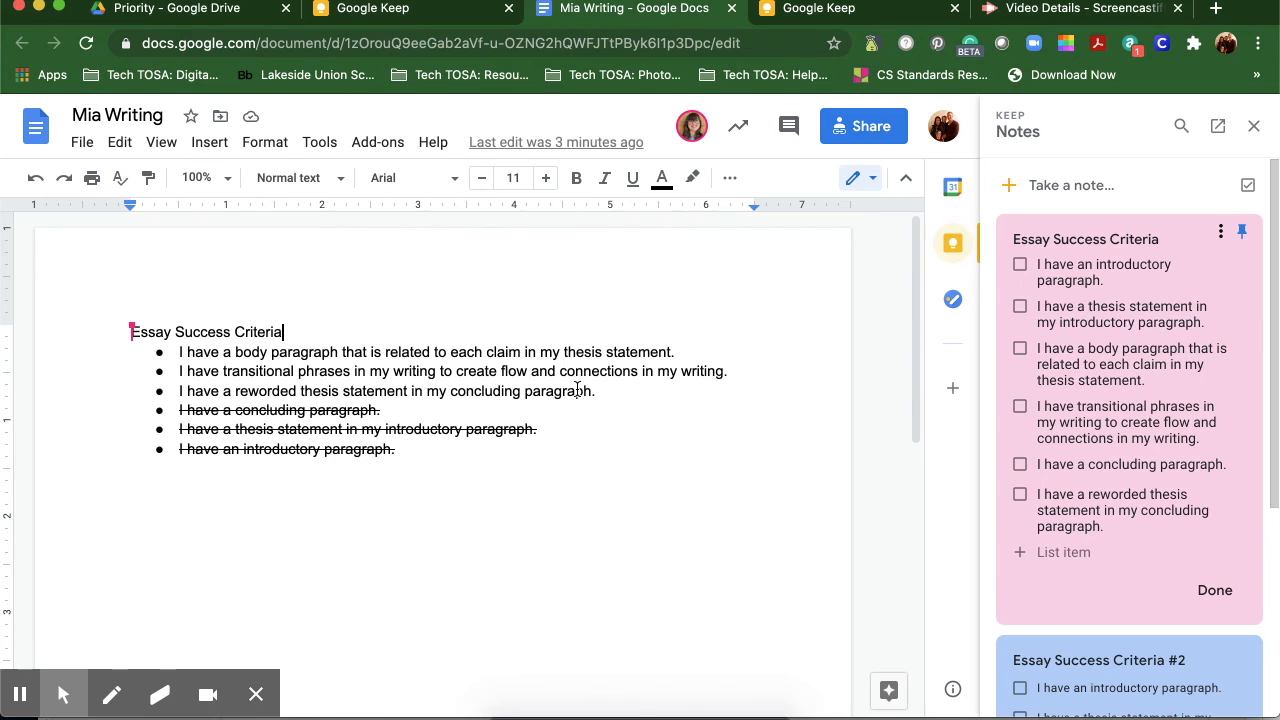
Select the reworded thesis statement line and apply bright green highlight.
drag(243, 391, 595, 391)
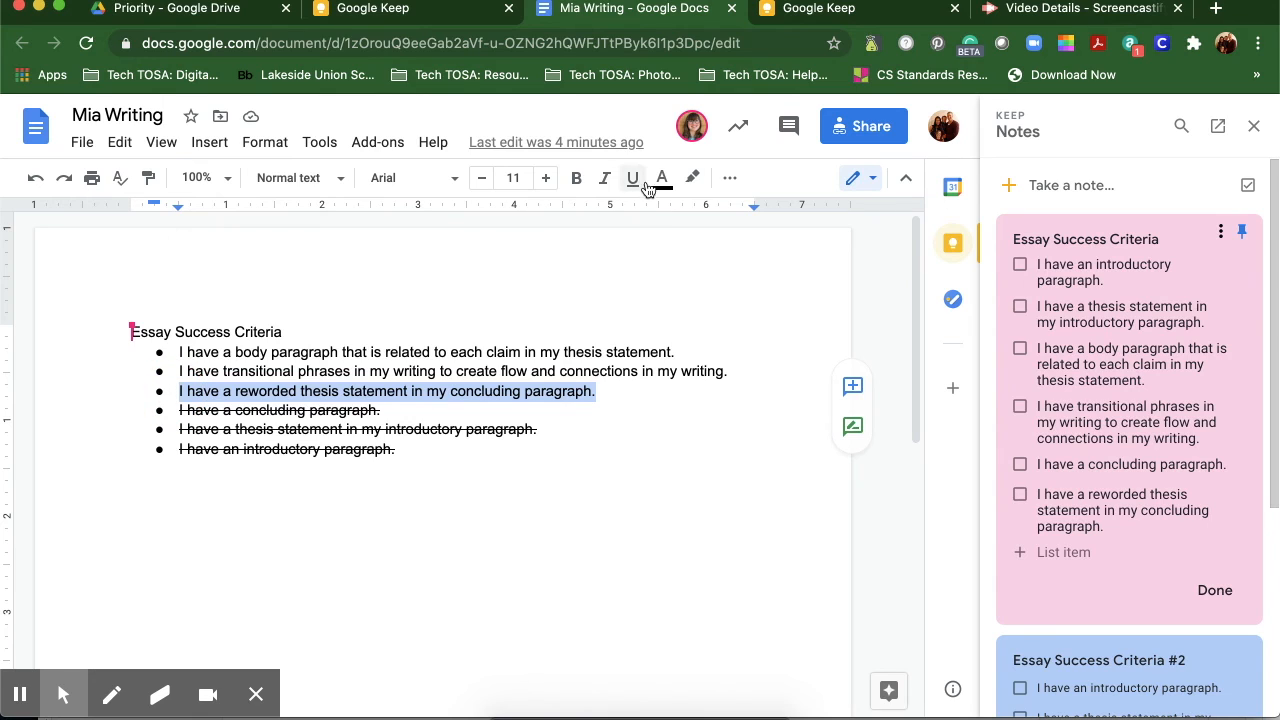
mouse_move(692, 178)
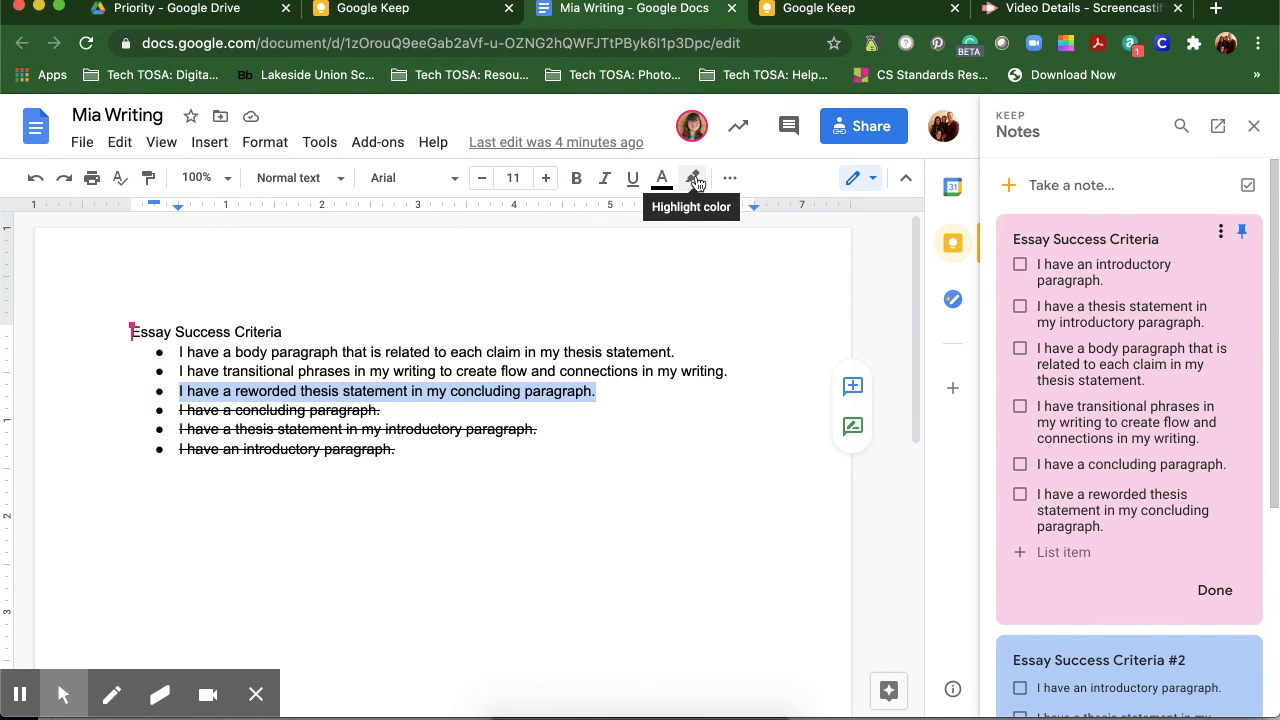
click(691, 178)
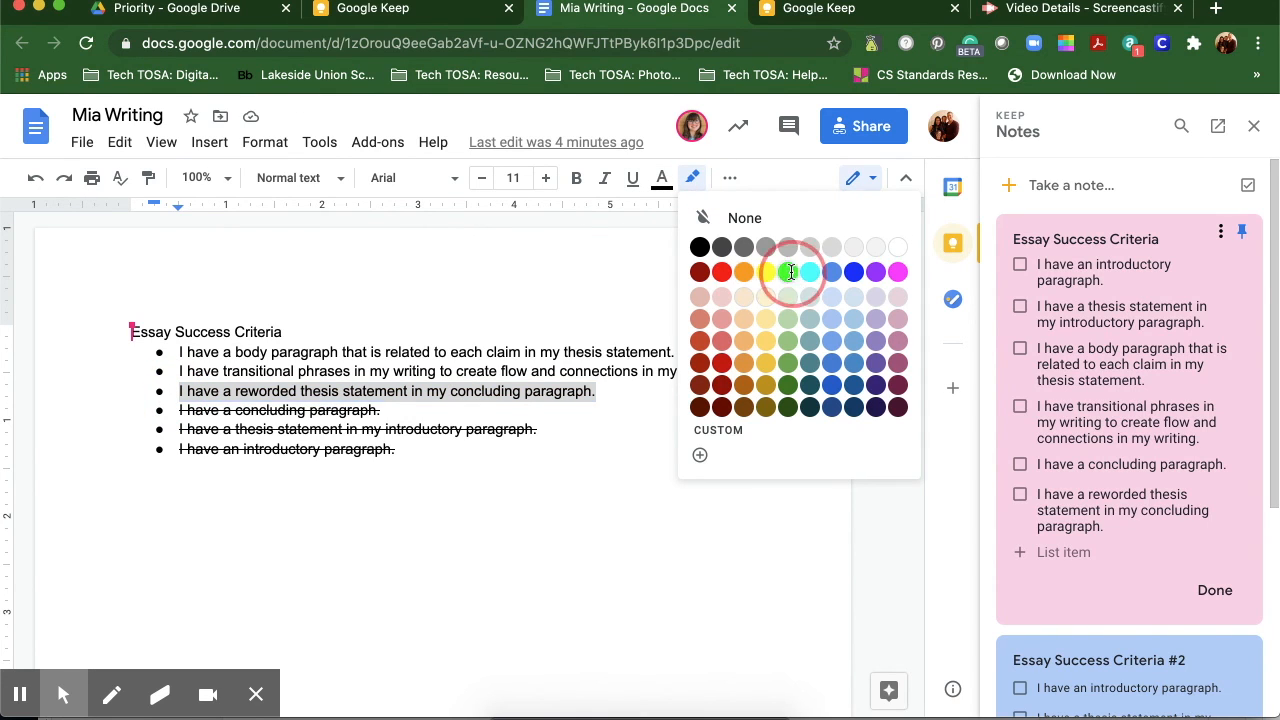
click(789, 271)
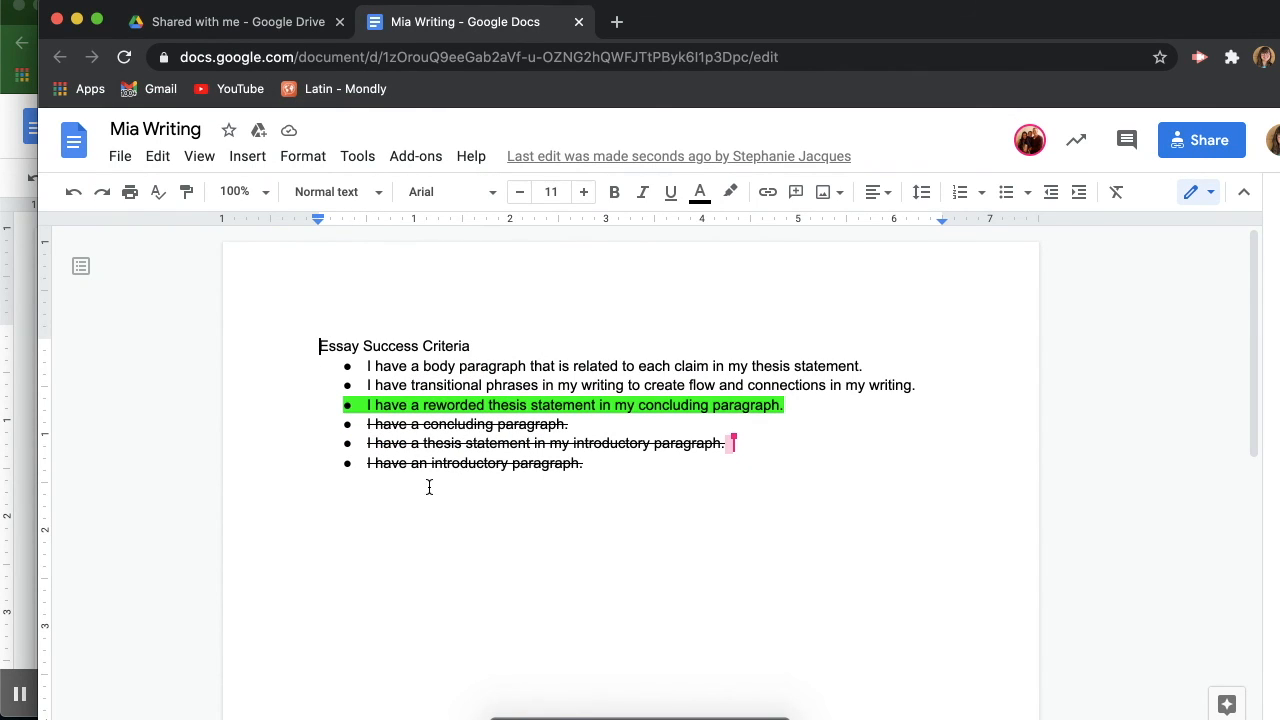
mouse_move(447, 513)
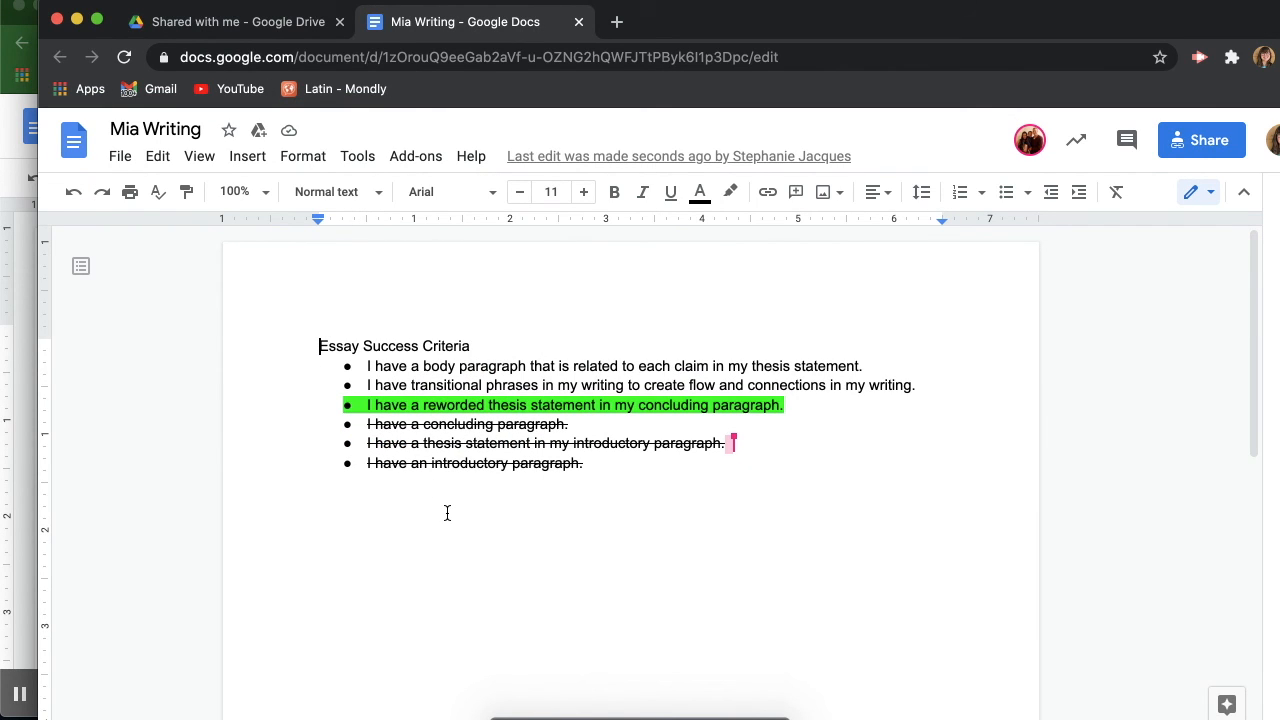